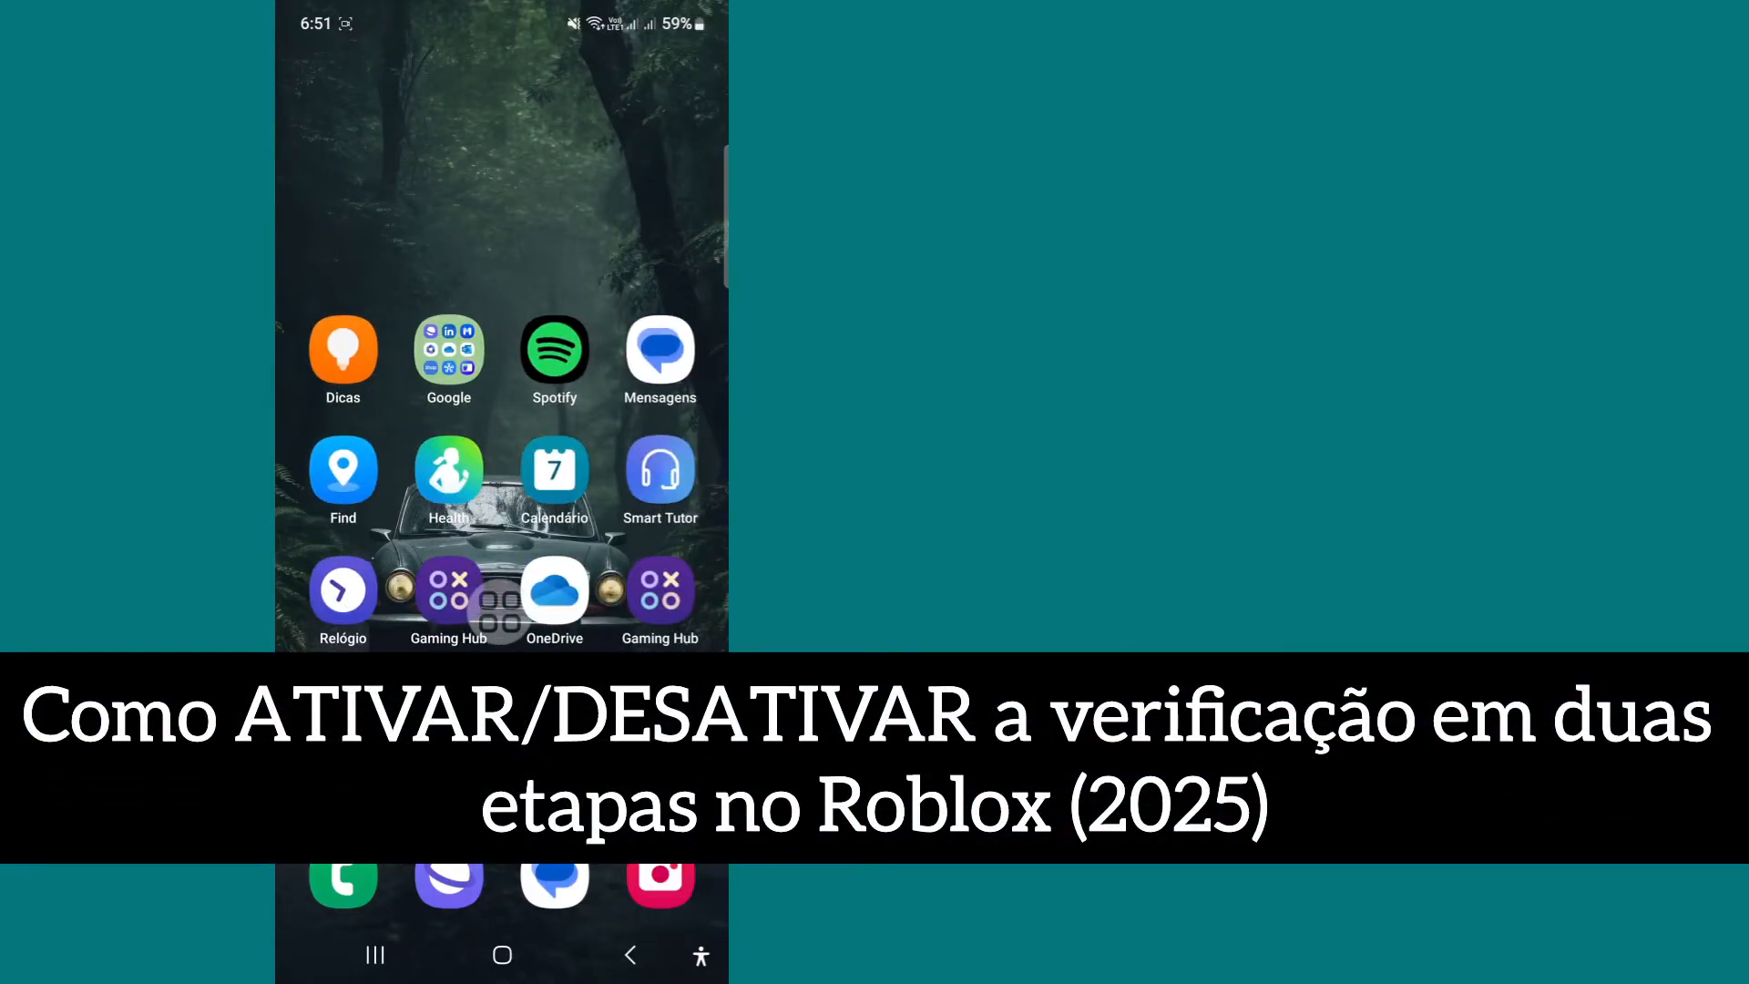
# Swipe through the home screen pages until the Config. (Settings) icon appears
pyautogui.hscroll(-3)
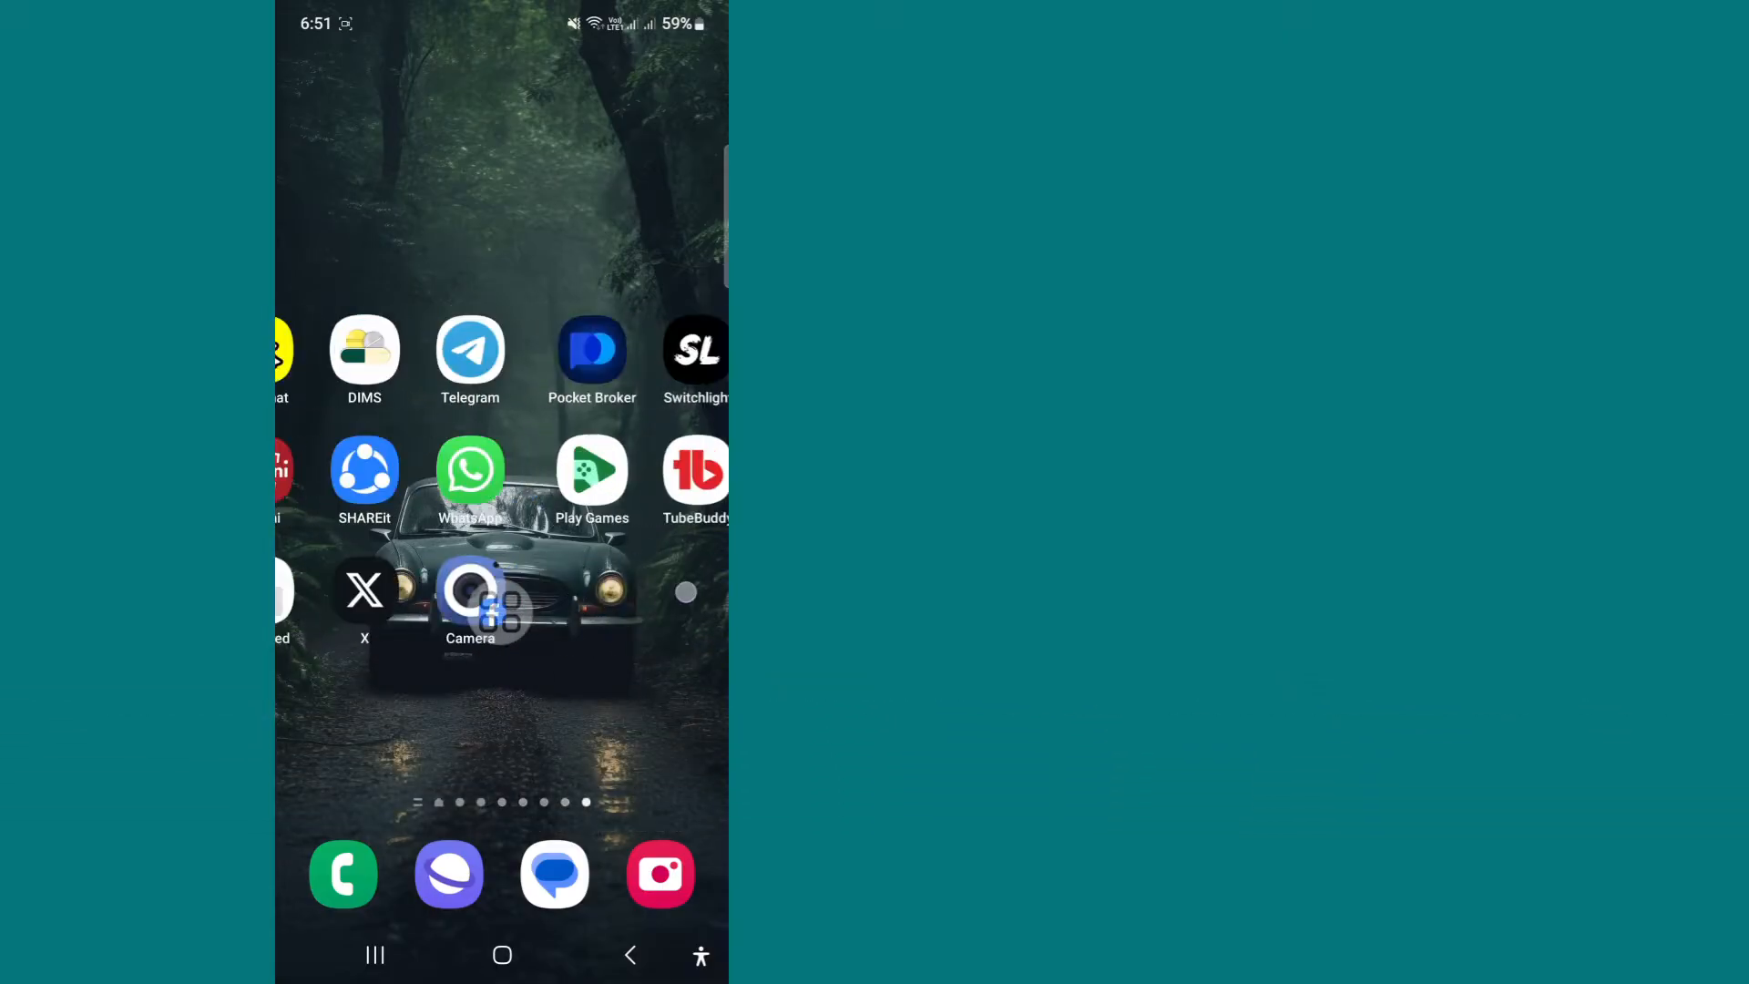
pyautogui.hscroll(-3)
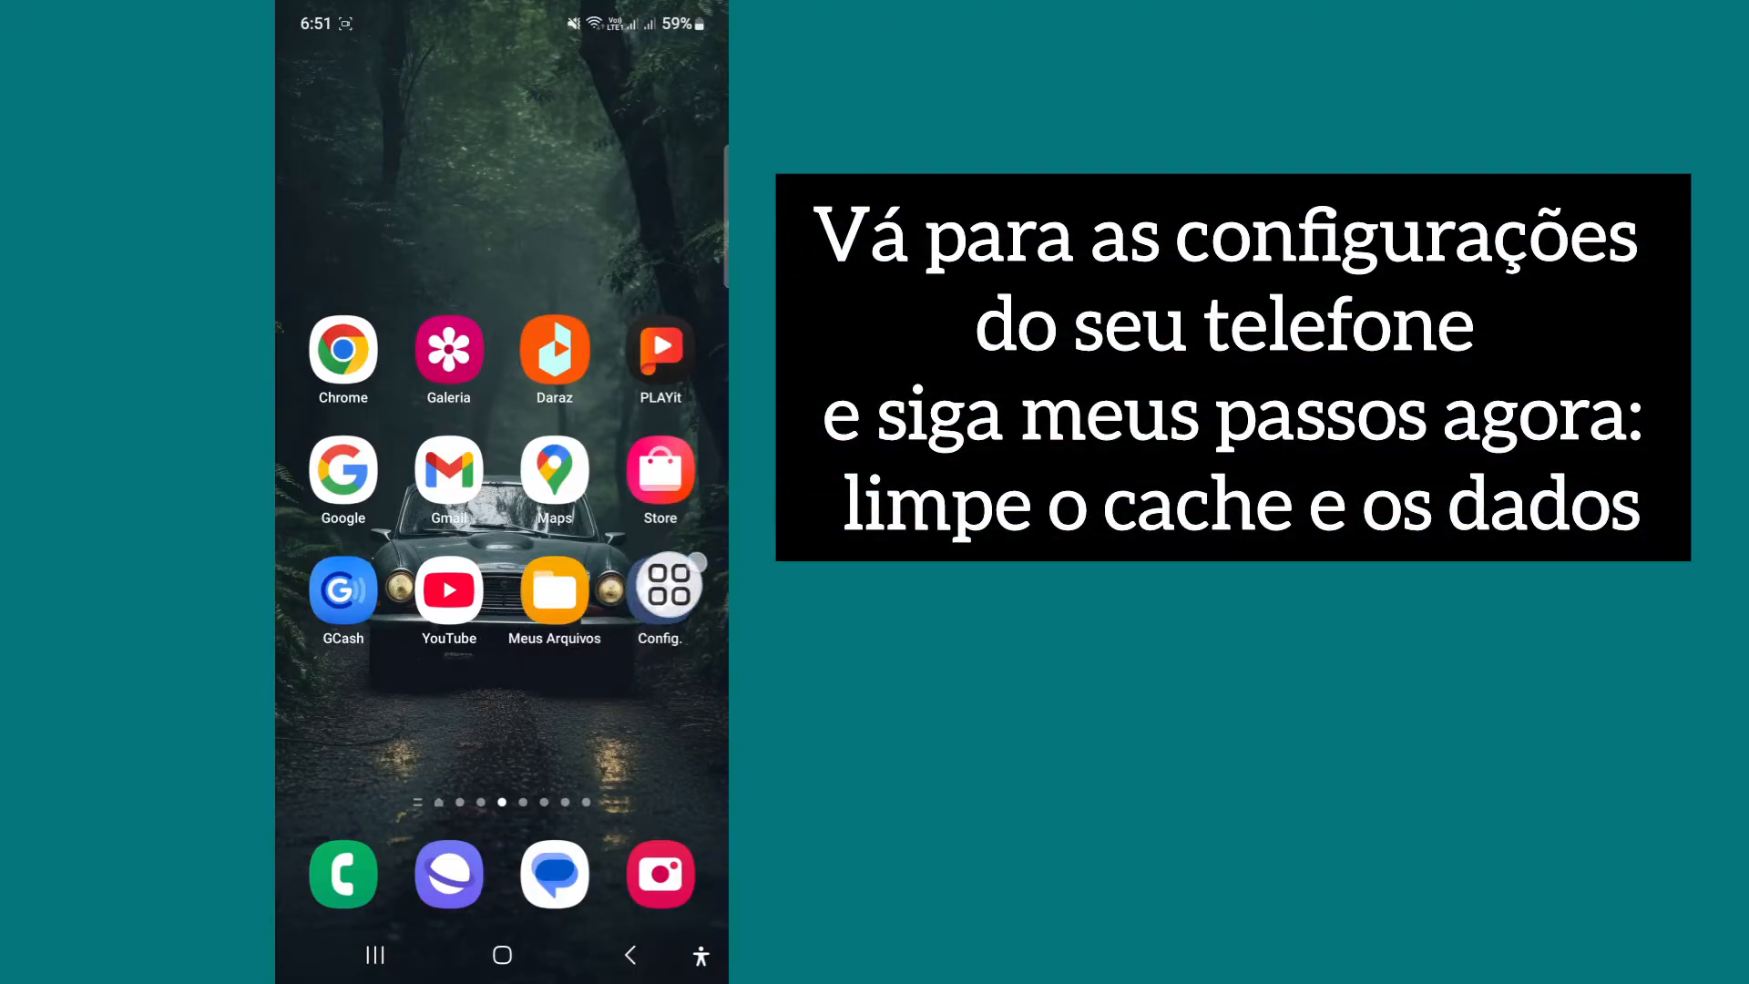
# Open Config., go into Aplicativos, and select Roblox's app info page
pyautogui.click(660, 590)
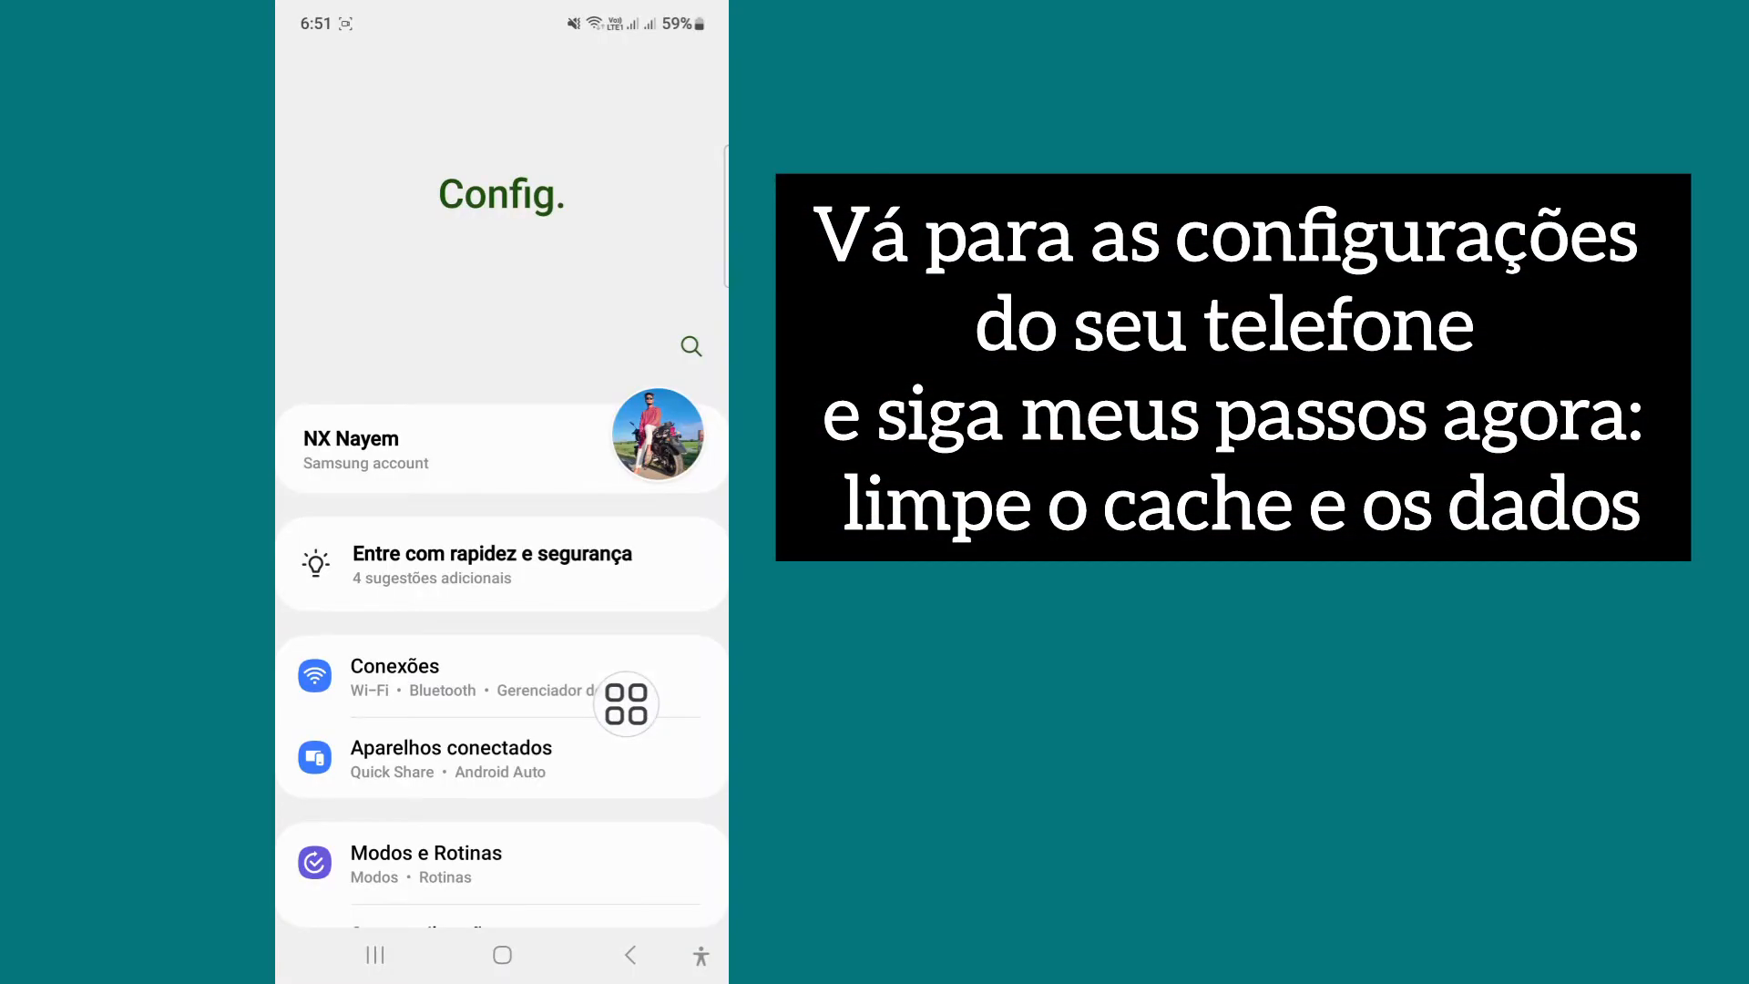
pyautogui.scroll(-3)
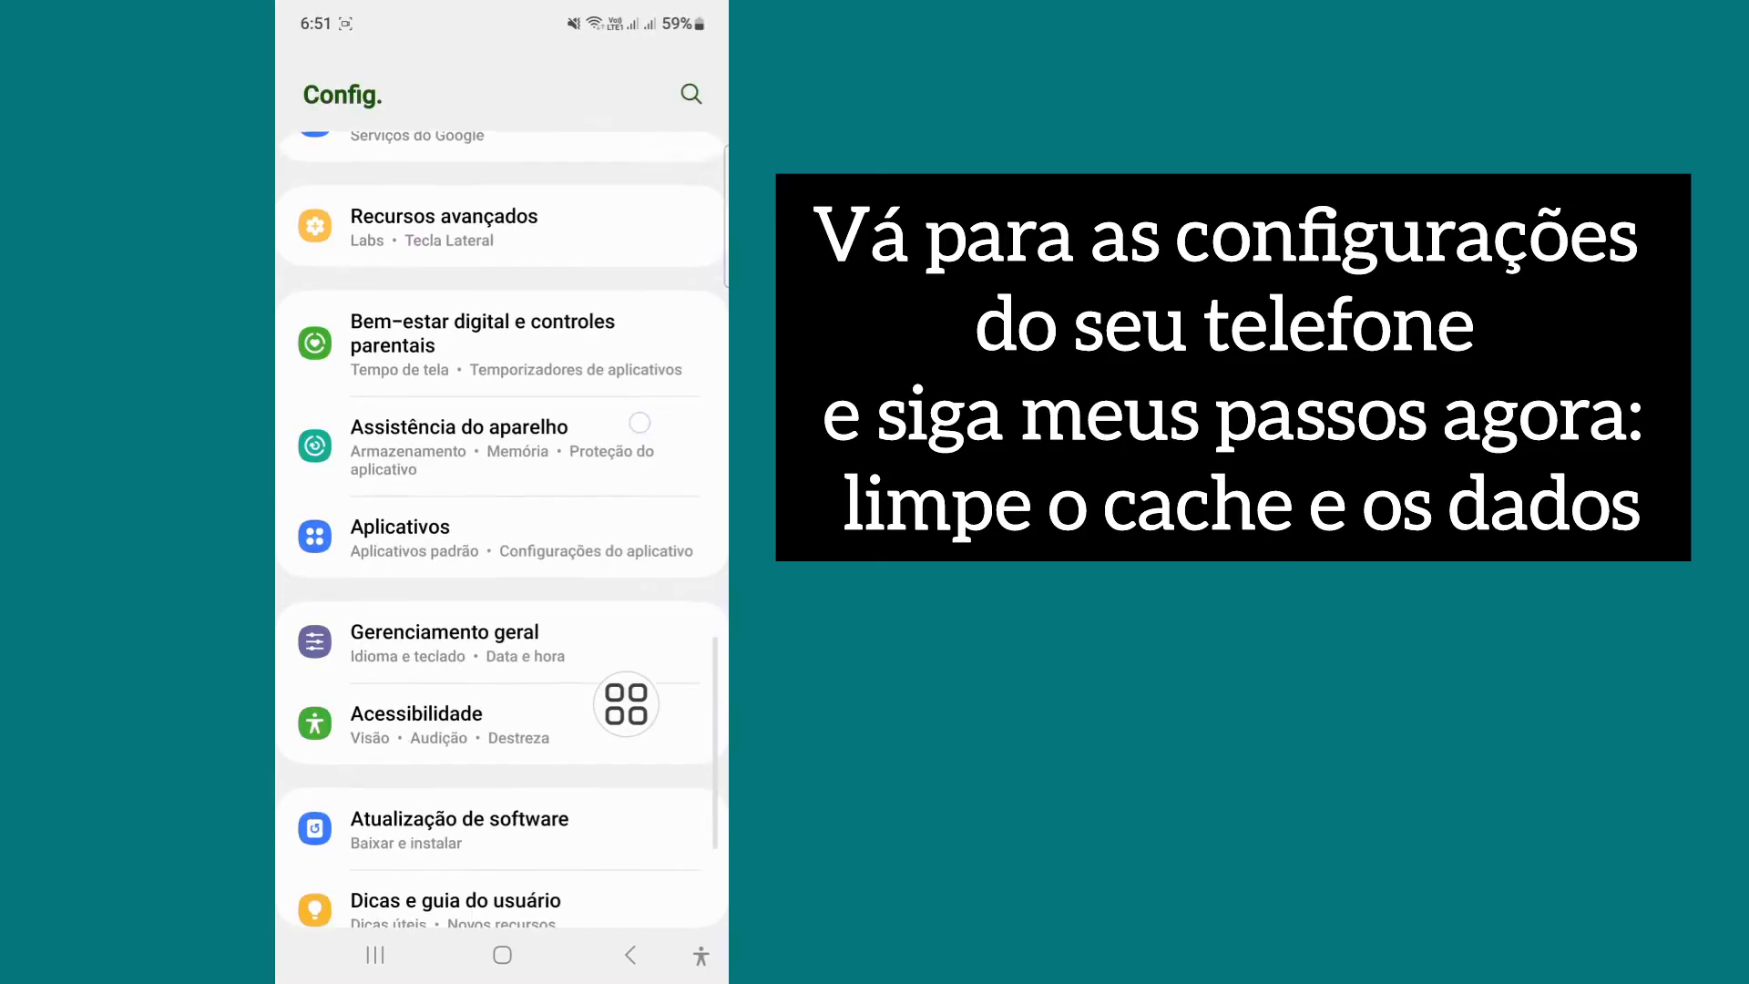
pyautogui.scroll(-3)
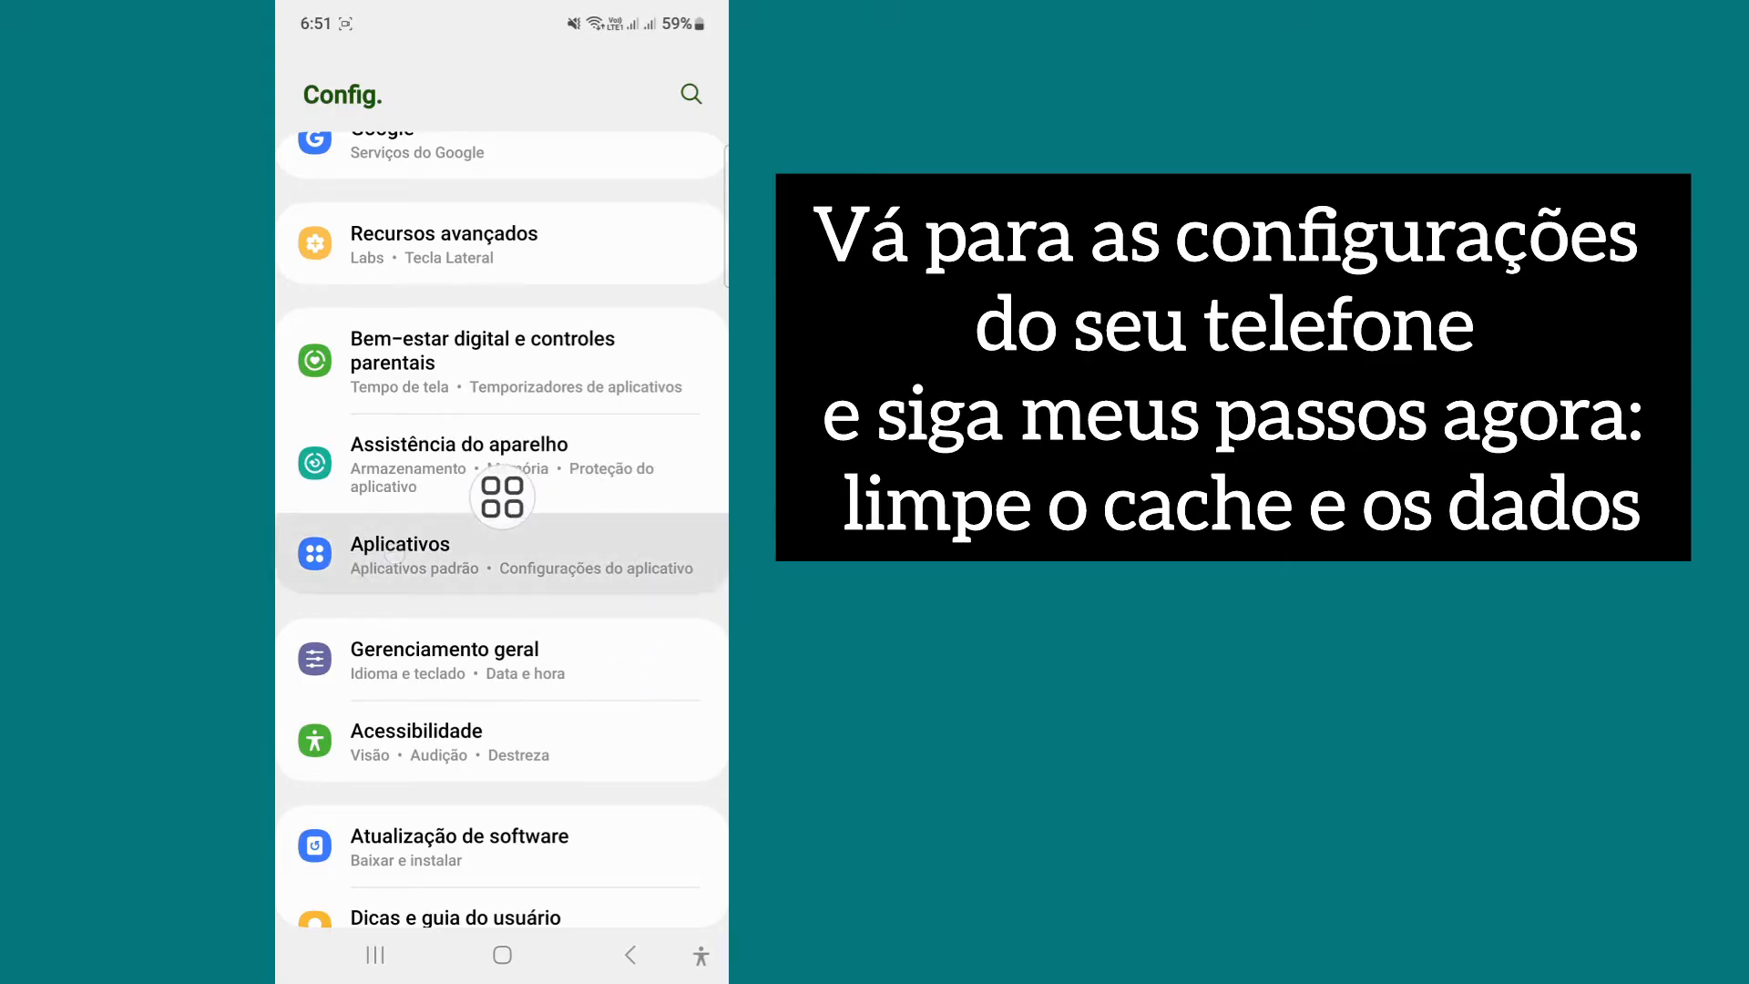
pyautogui.click(399, 556)
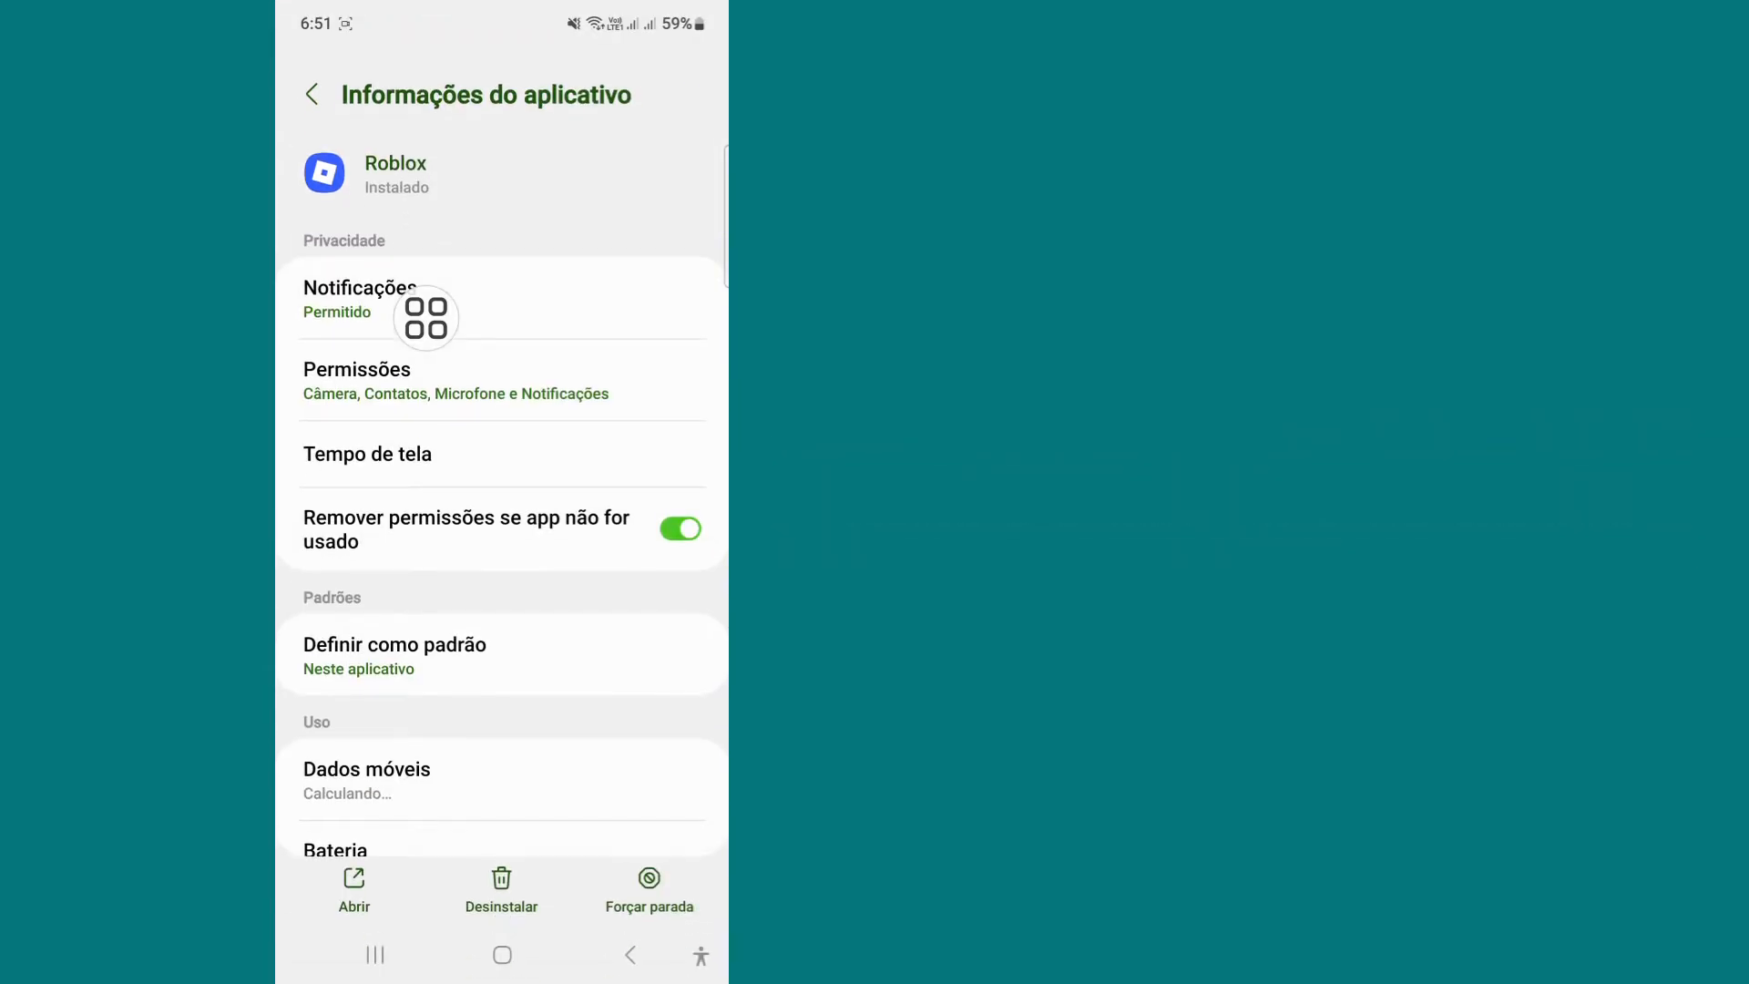
# Clear Roblox's cache to 0 B, cancel the Limpar dados prompt, and return to app info
pyautogui.scroll(-3)
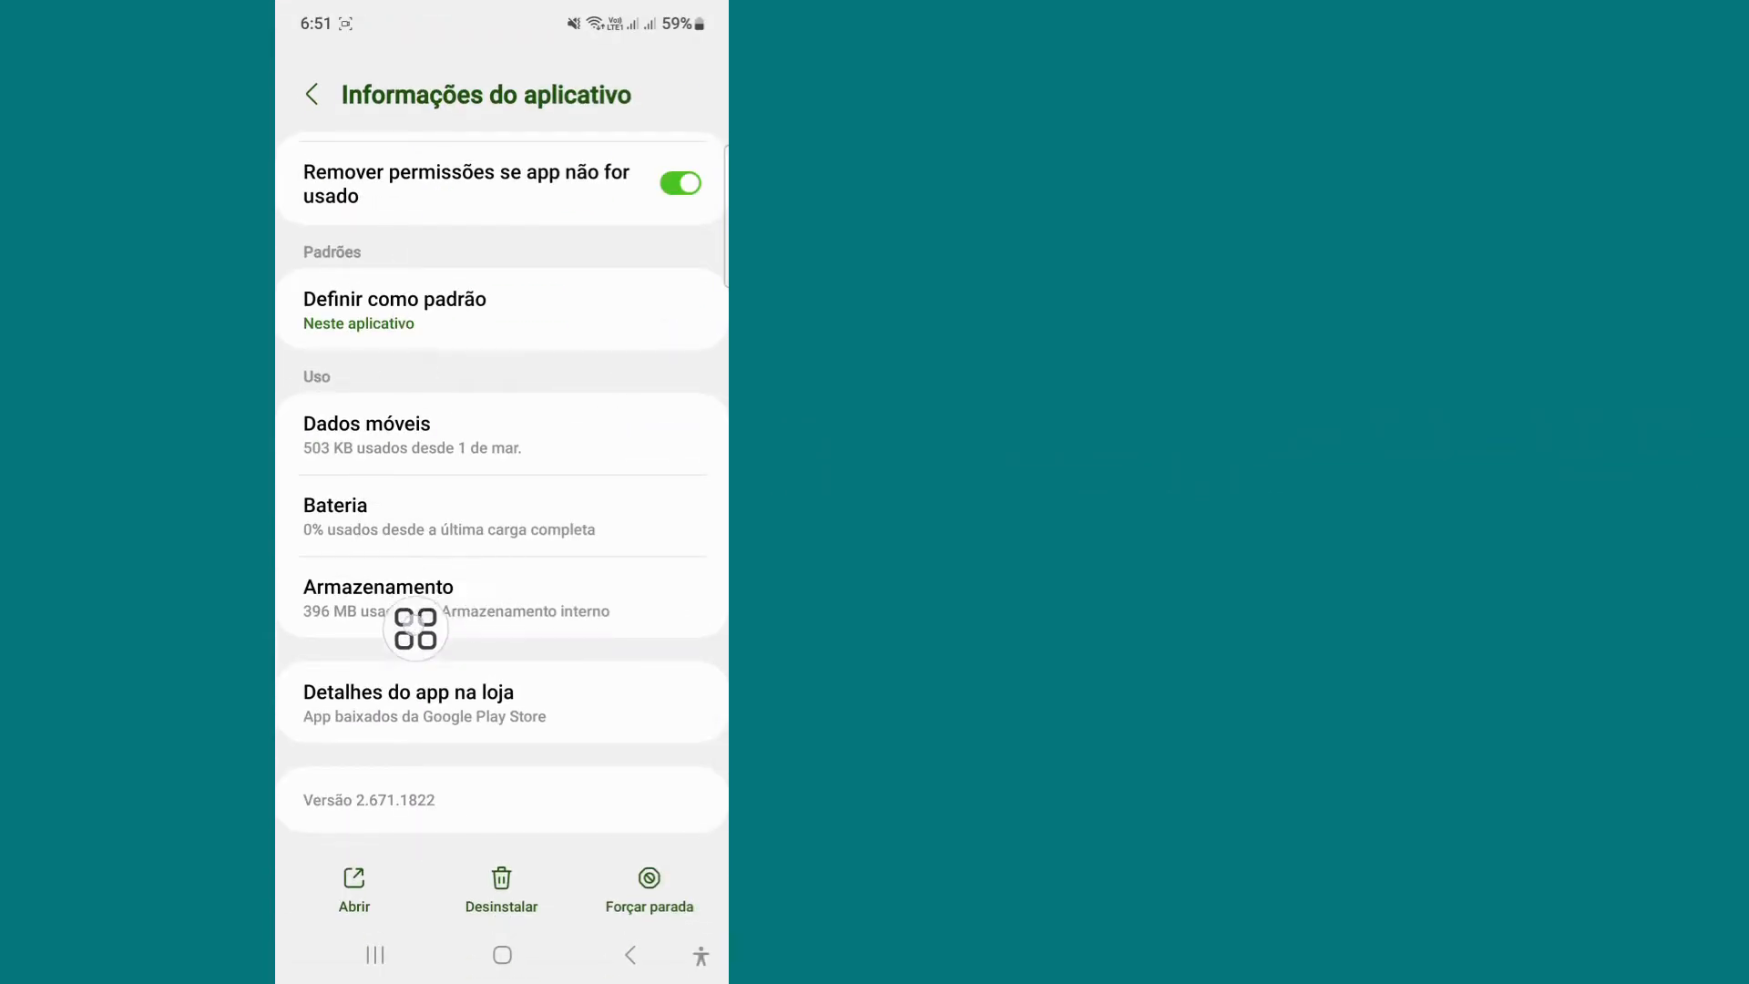
pyautogui.click(378, 586)
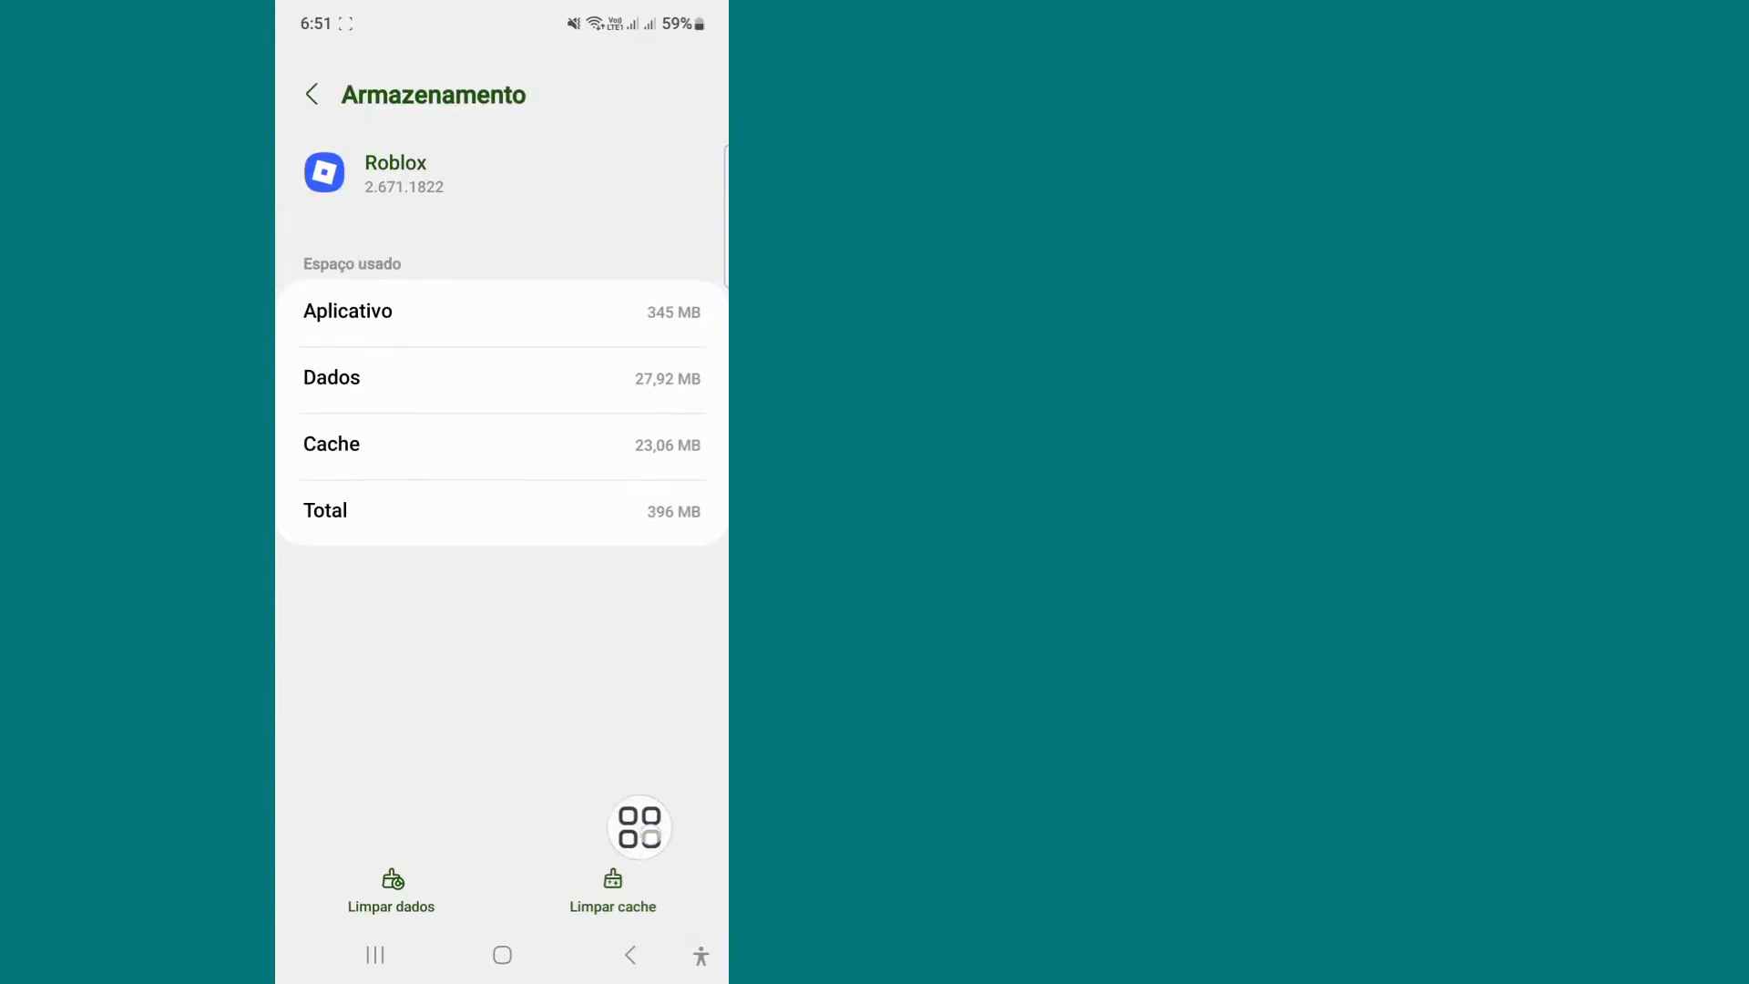
pyautogui.click(613, 895)
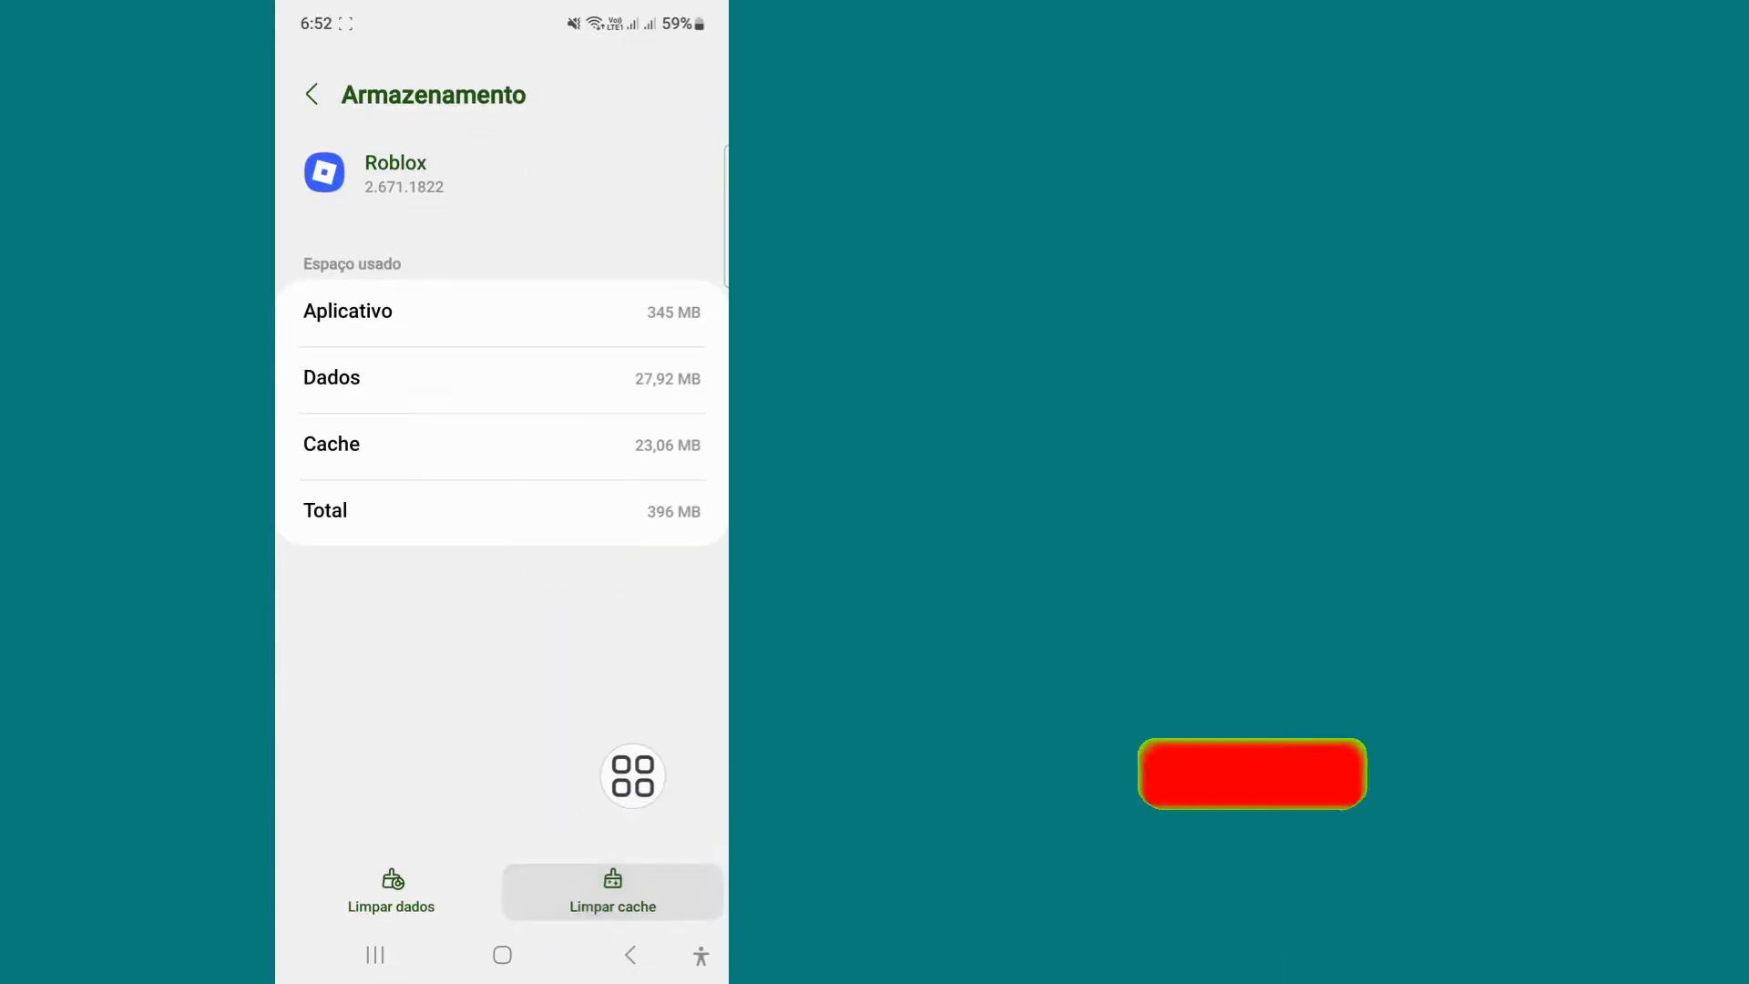
pyautogui.click(610, 893)
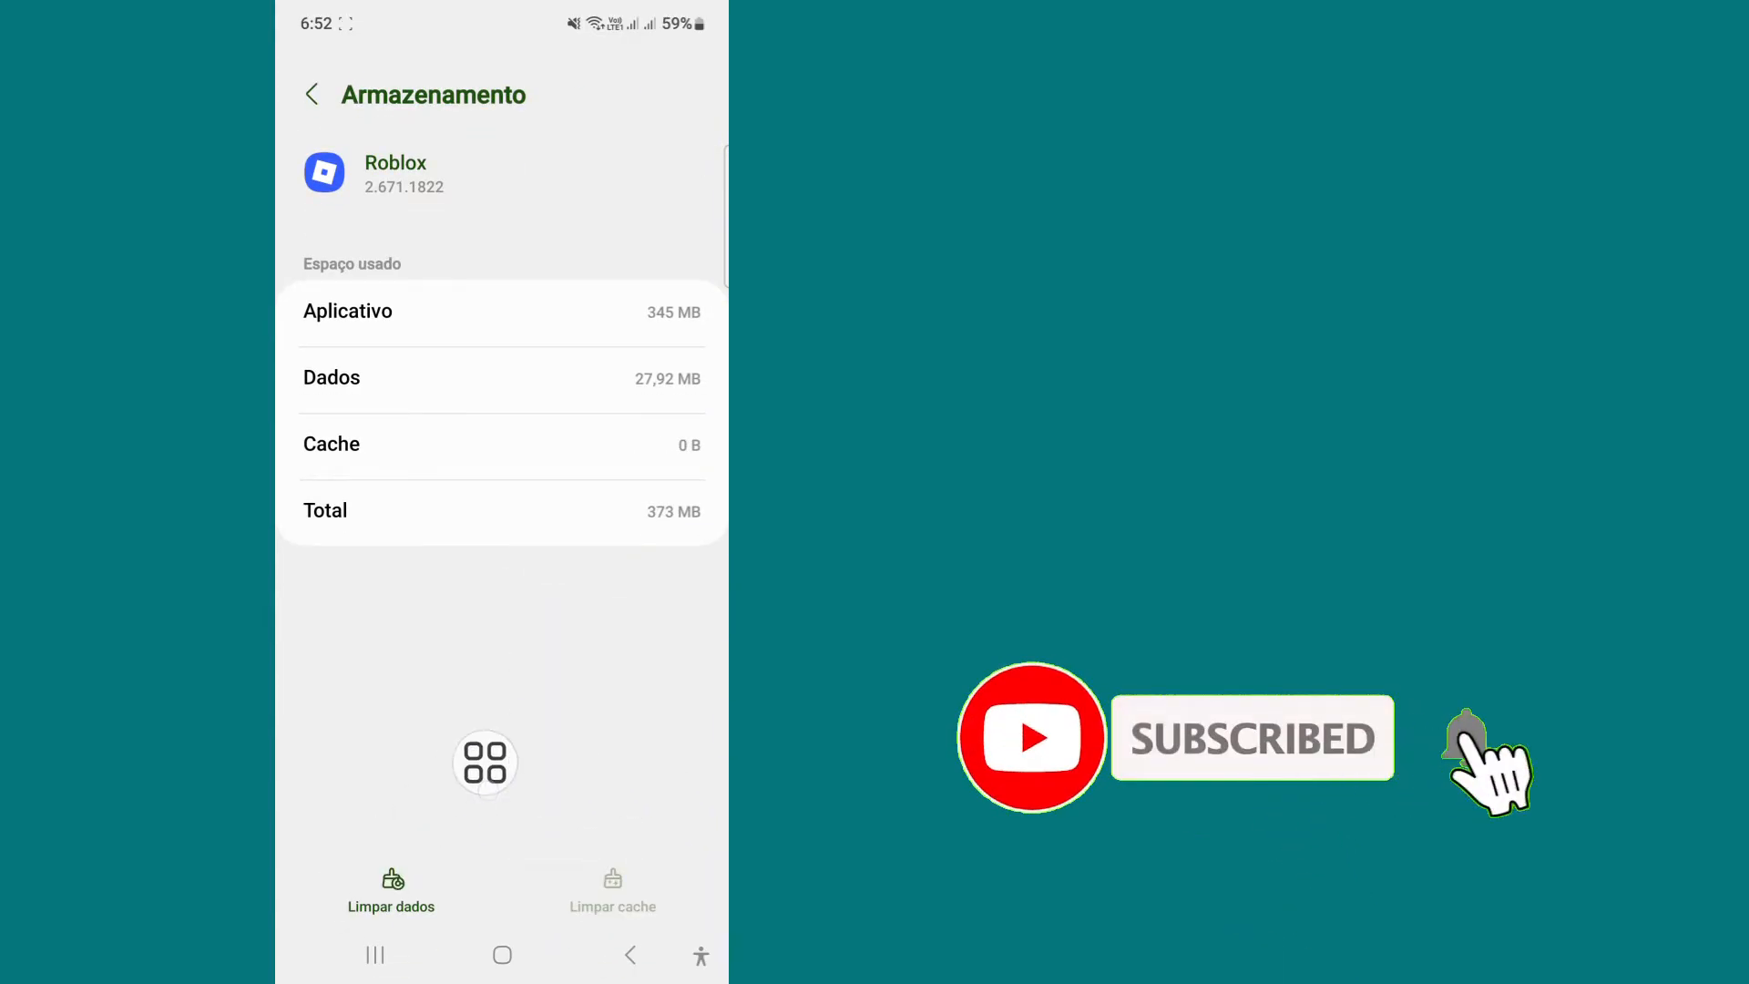
pyautogui.click(391, 890)
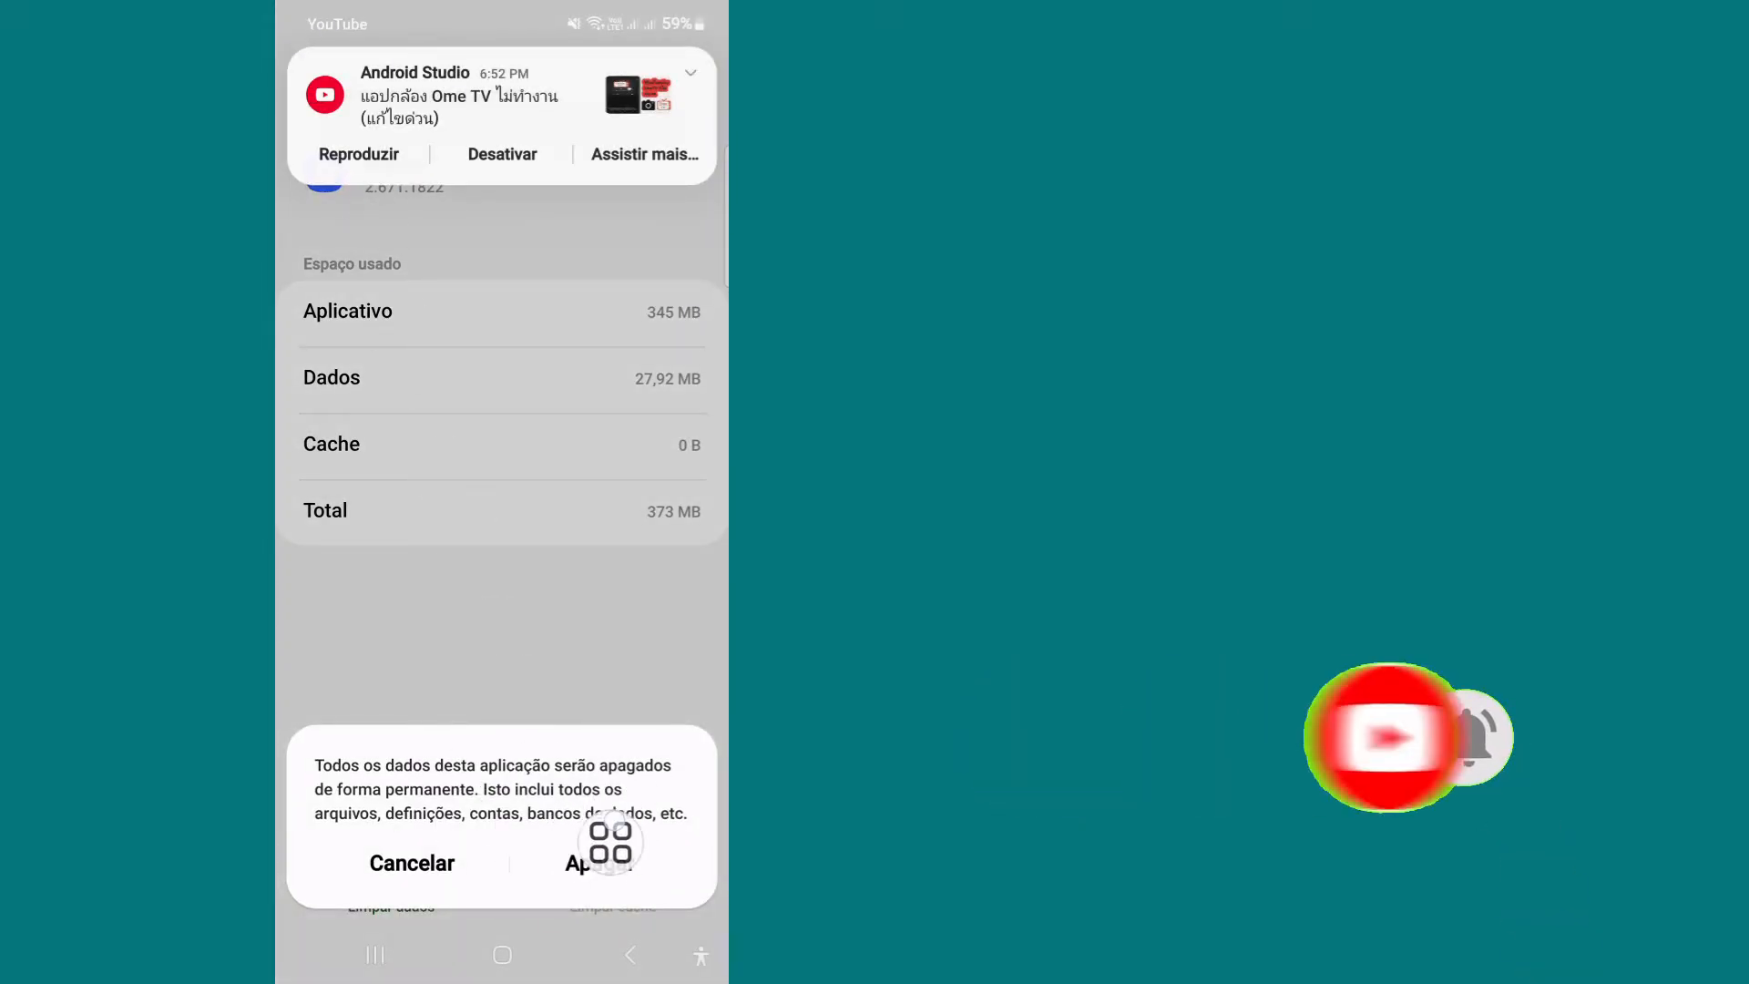
pyautogui.click(412, 863)
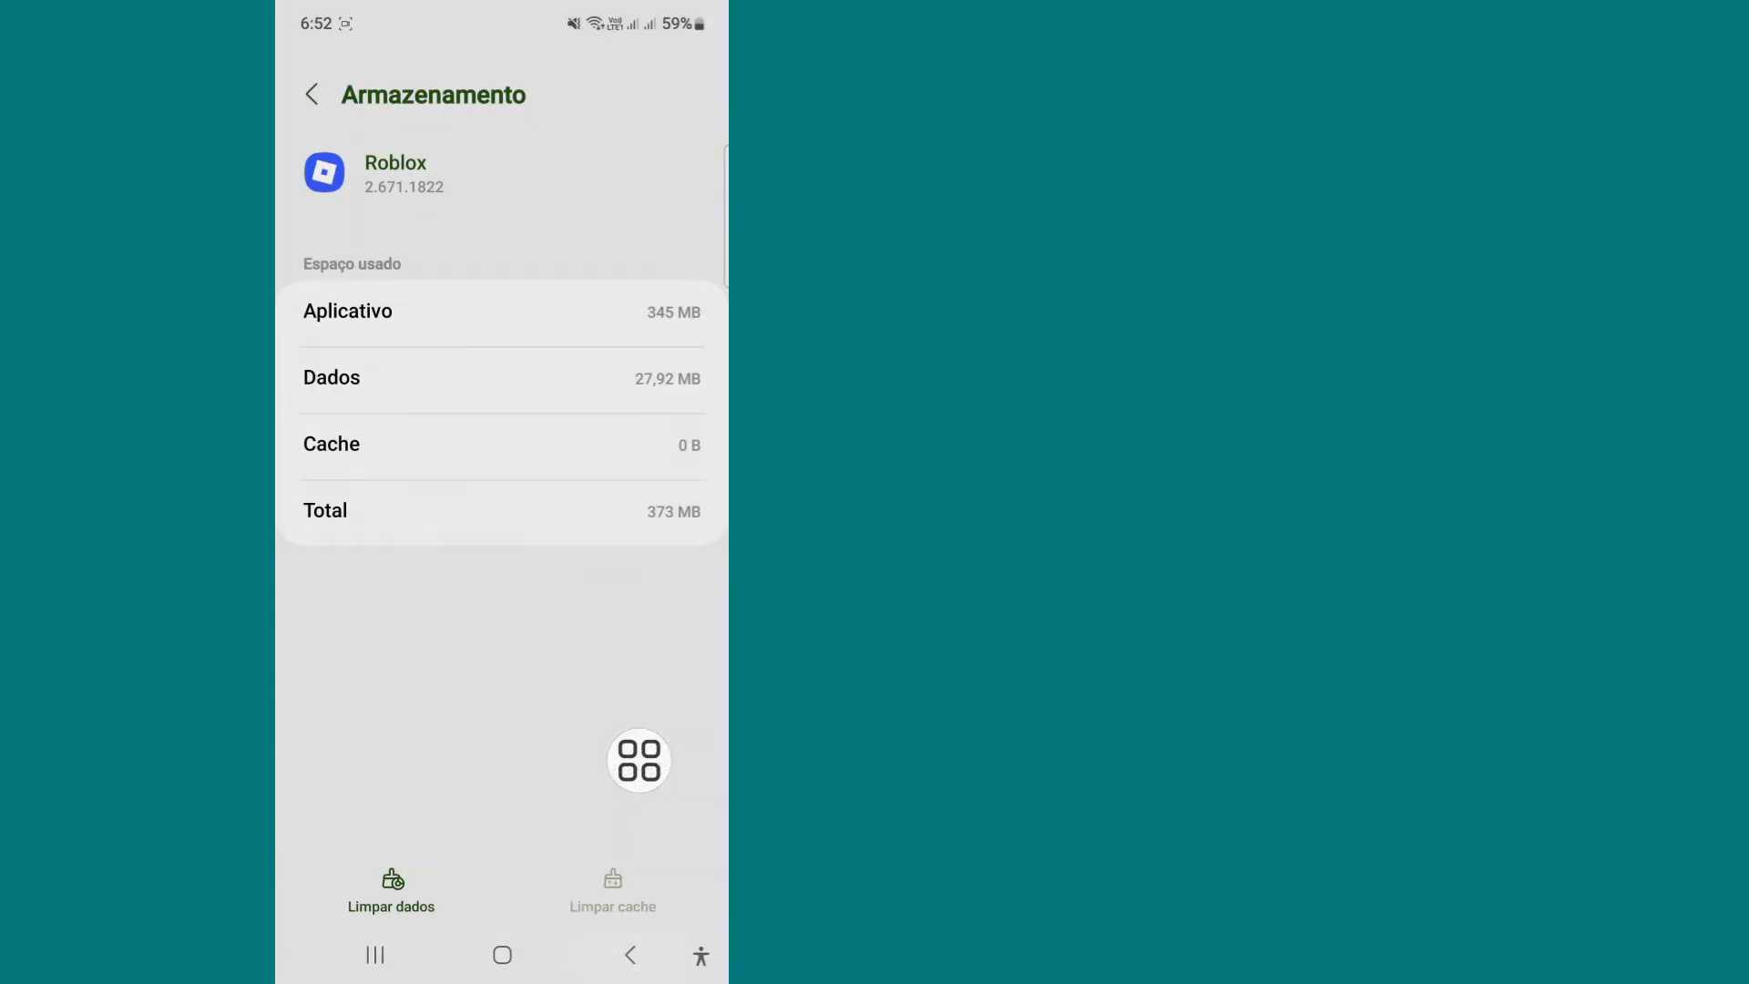
pyautogui.click(312, 94)
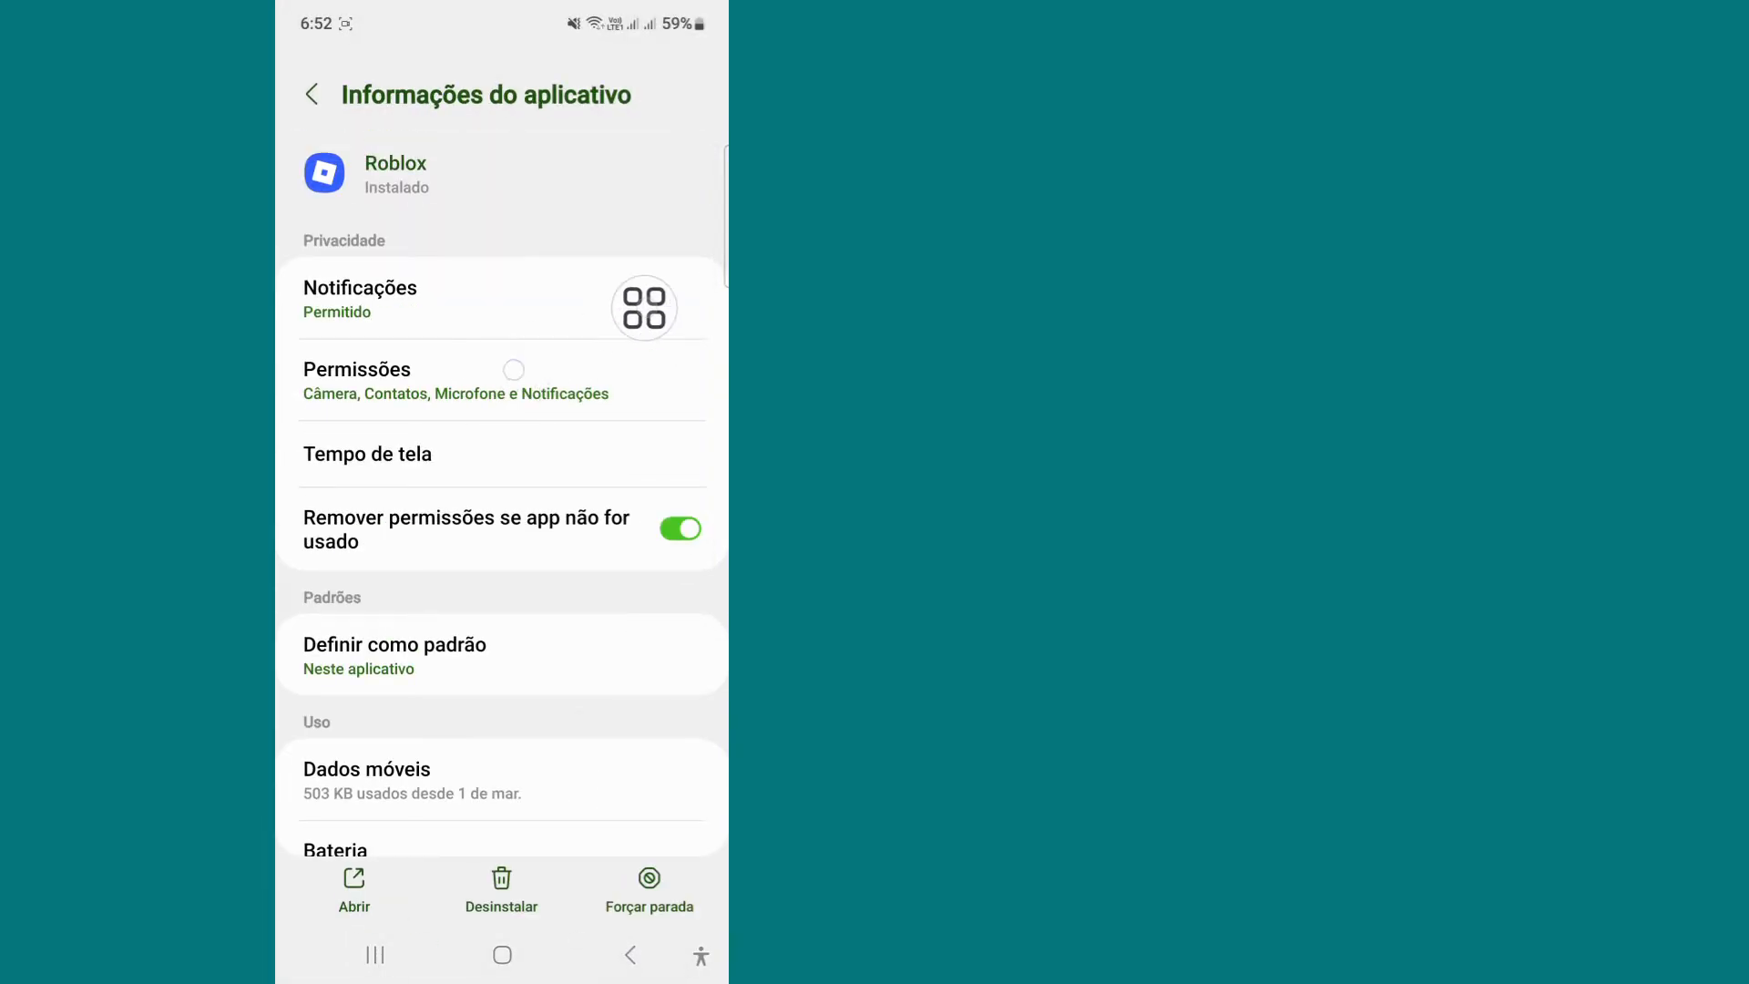
# Check Roblox's camera, microphone and notification permissions, then return to the home screen
pyautogui.click(358, 369)
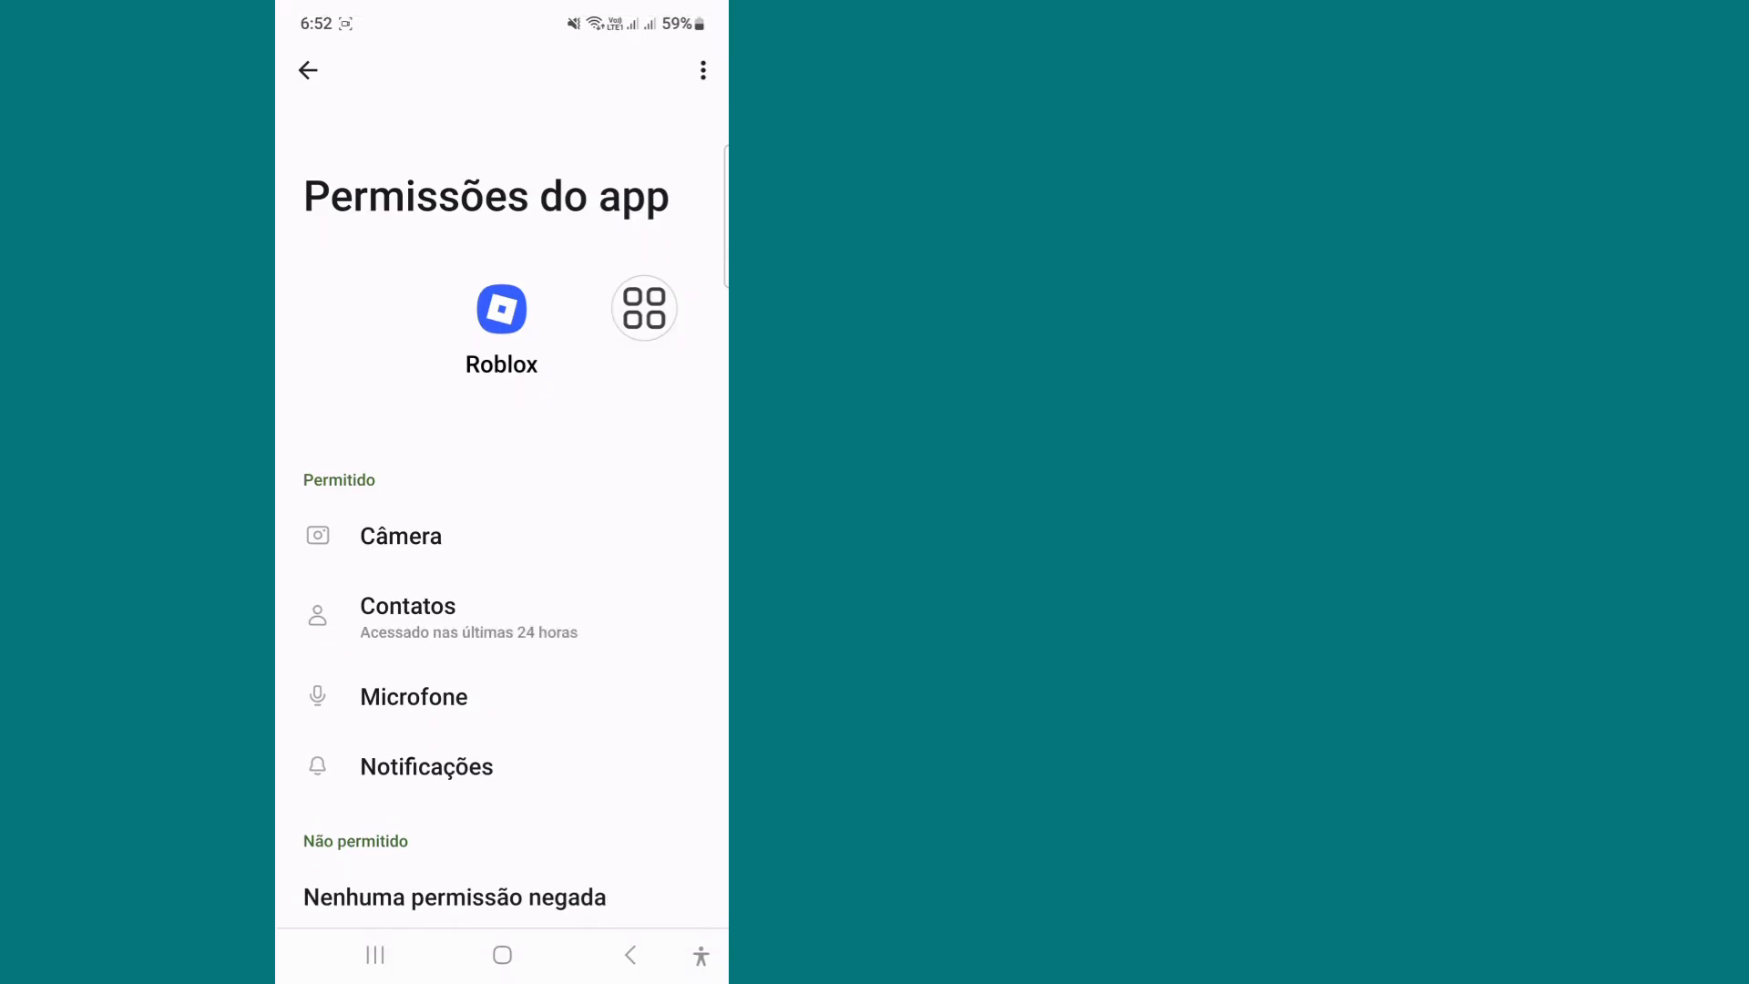
pyautogui.scroll(-3)
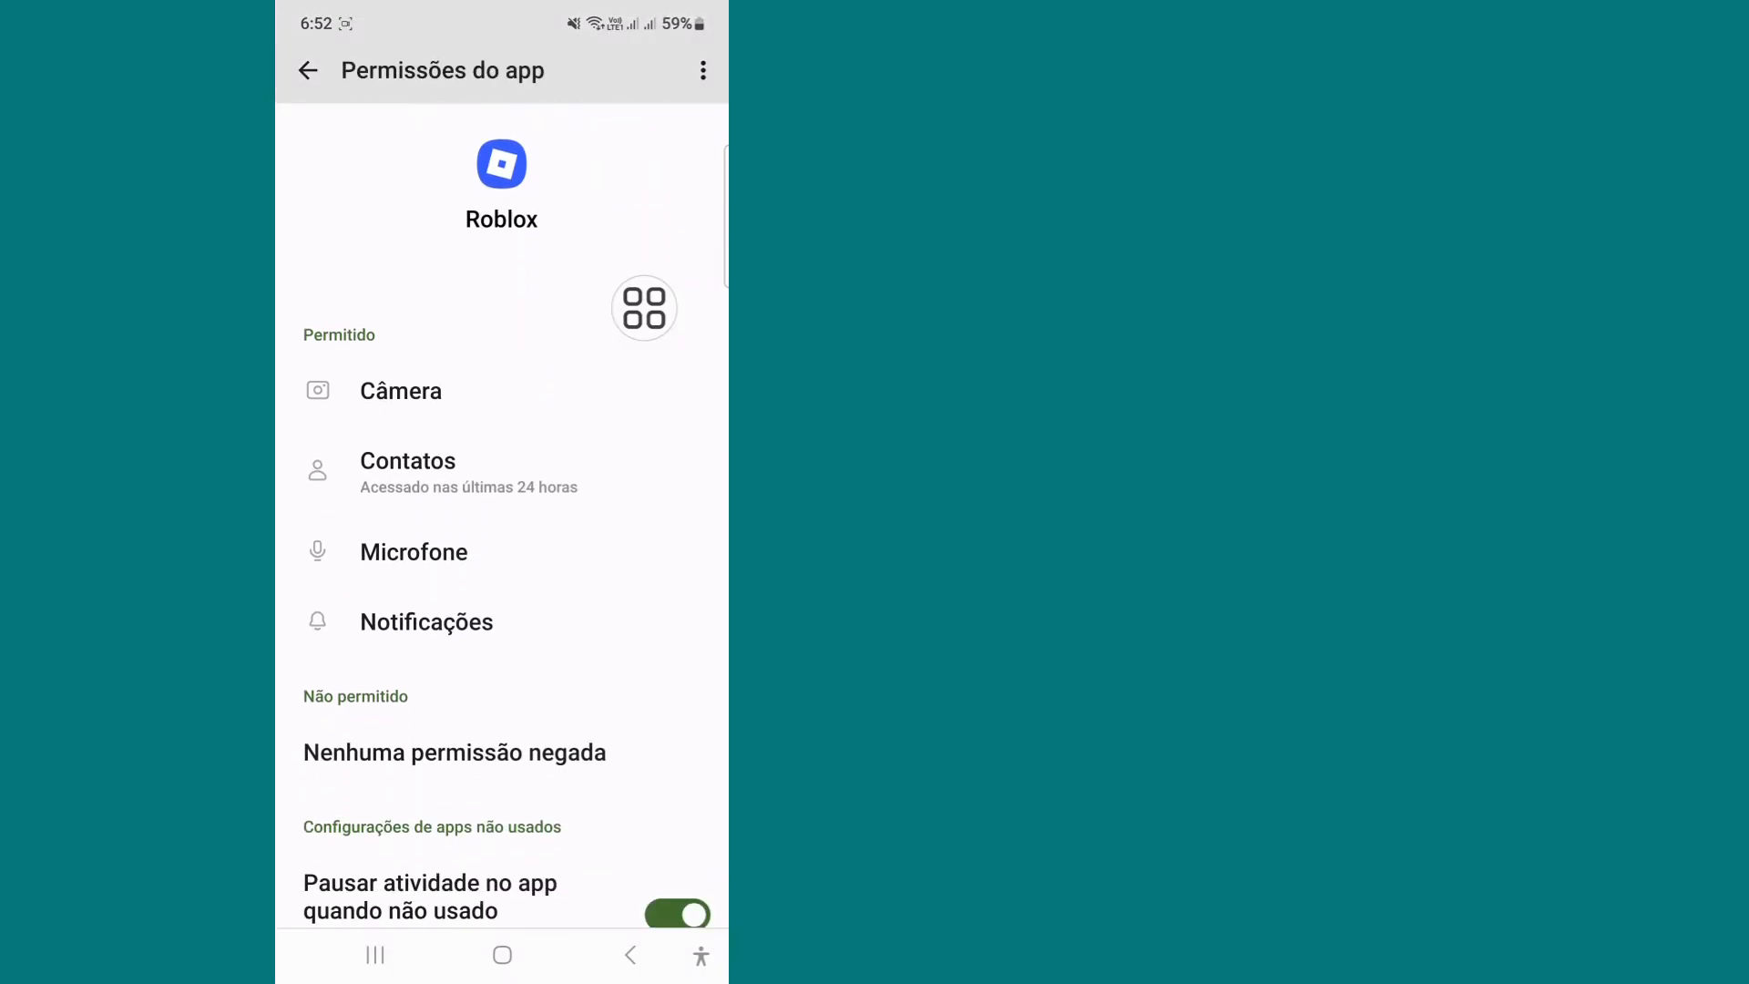
pyautogui.click(400, 390)
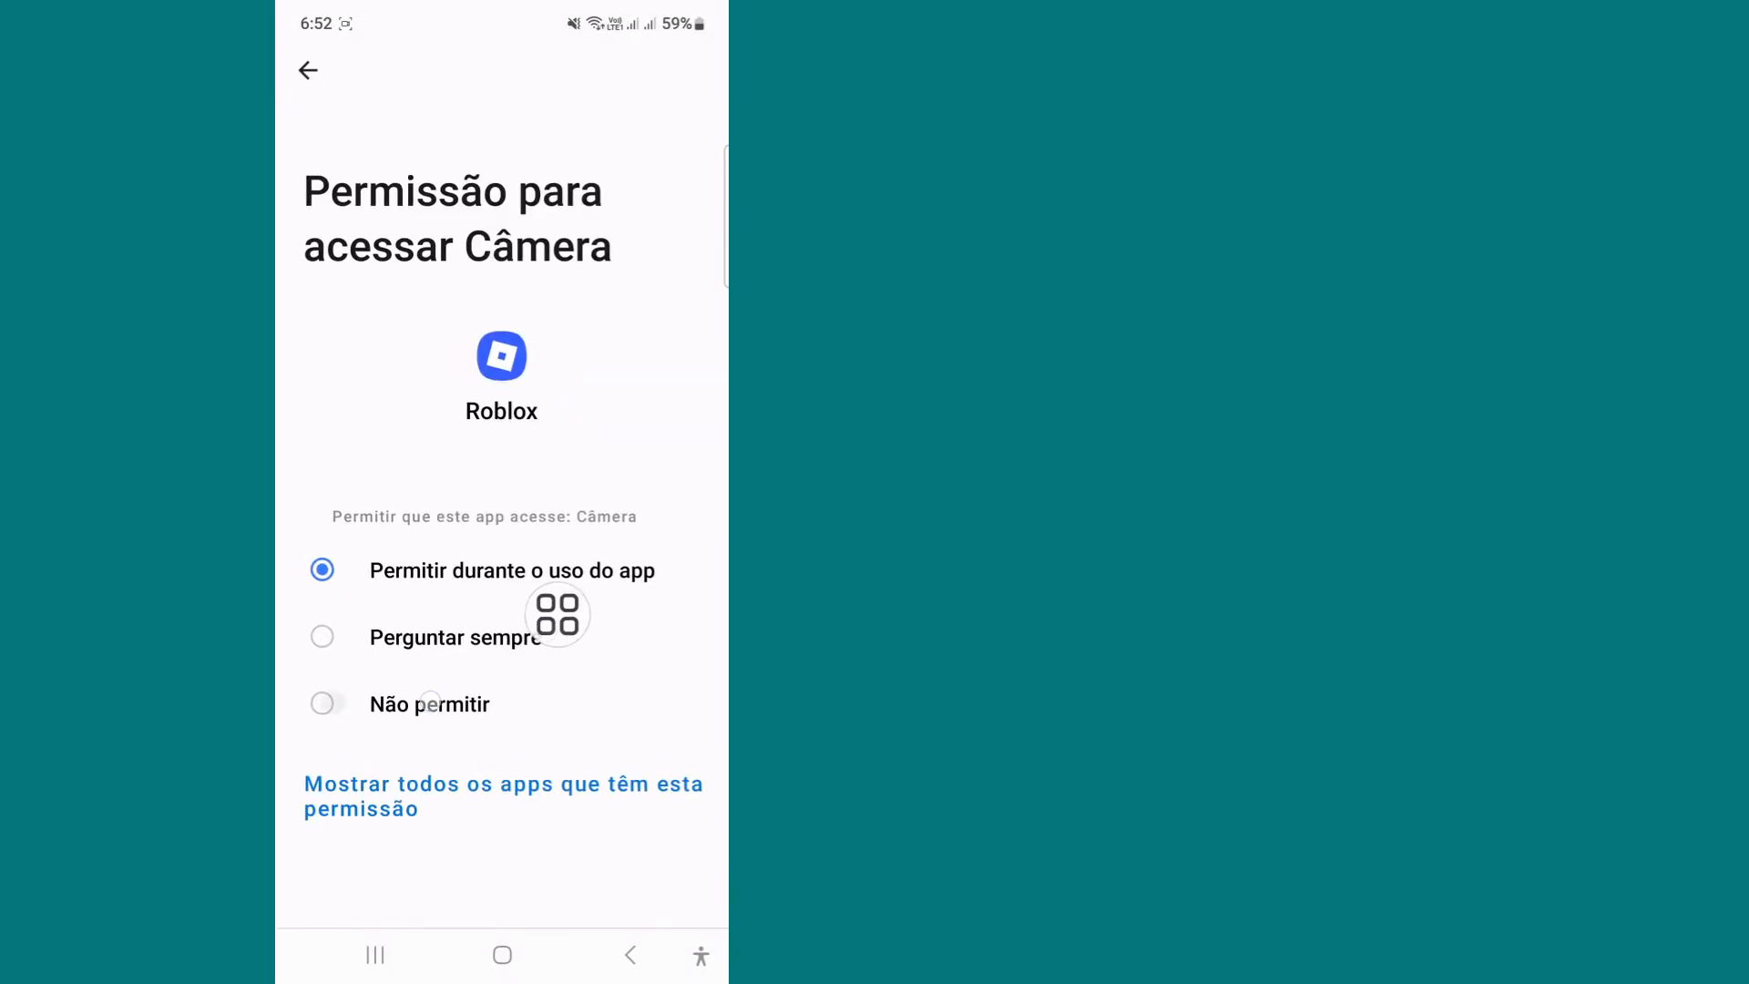
pyautogui.click(308, 70)
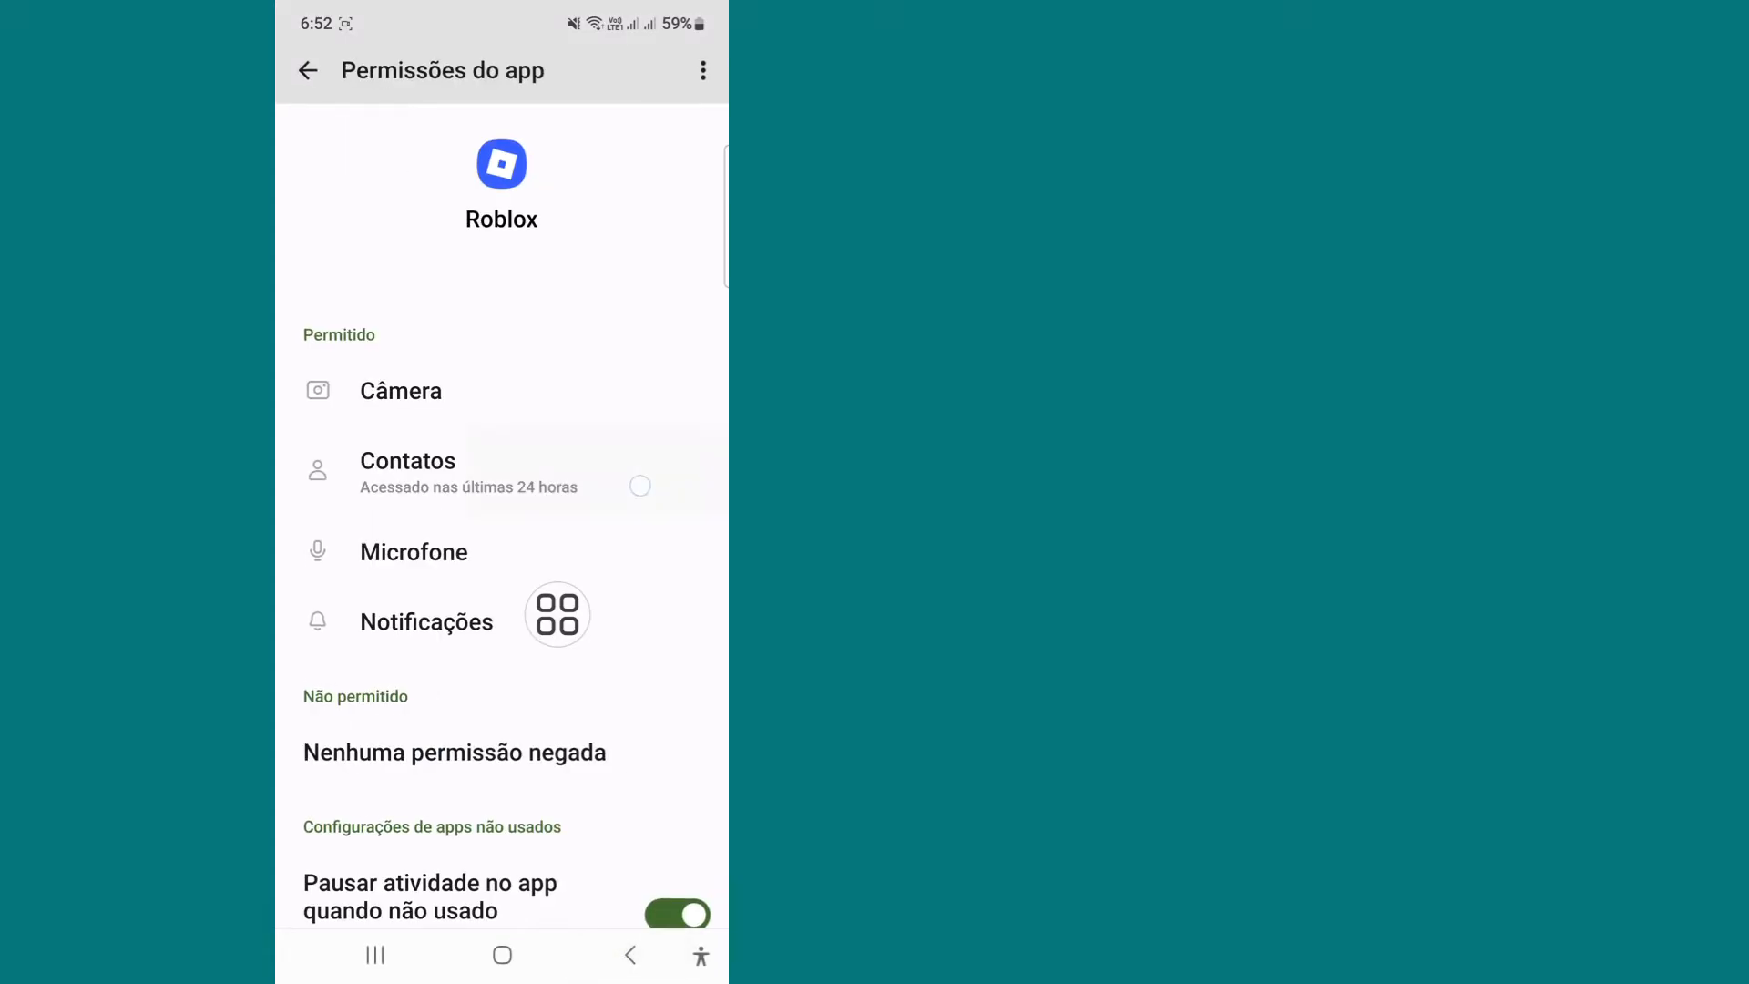
pyautogui.click(407, 474)
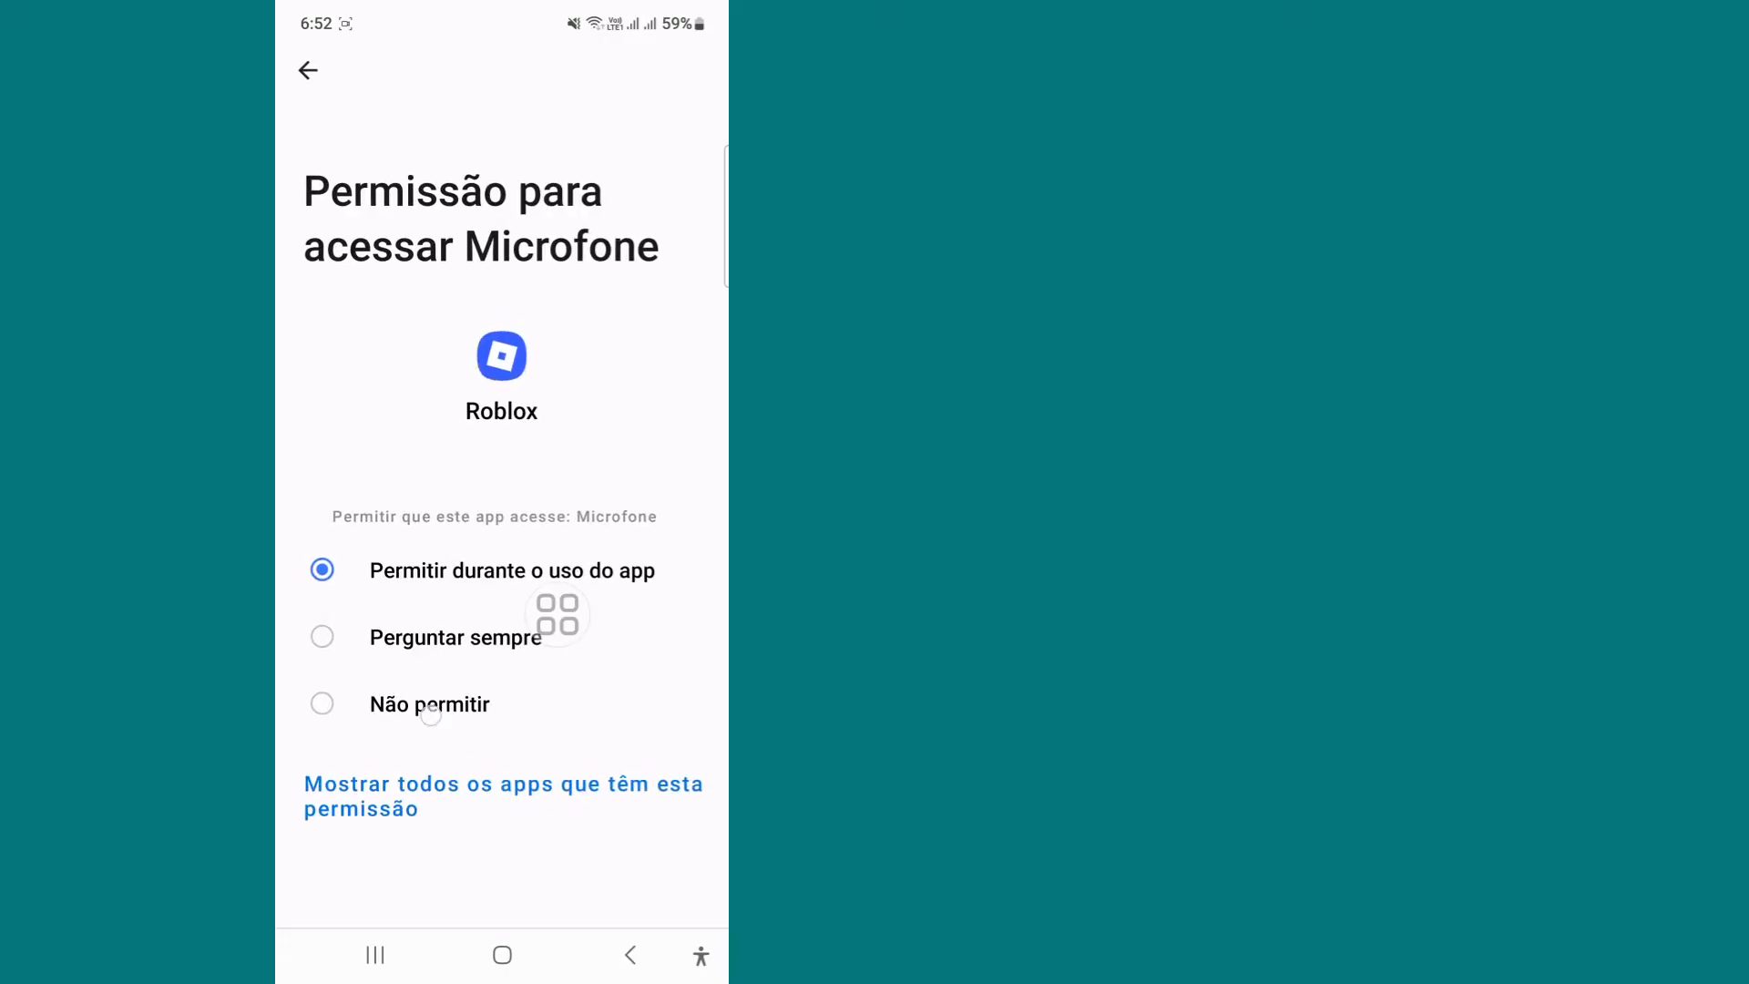
pyautogui.click(307, 70)
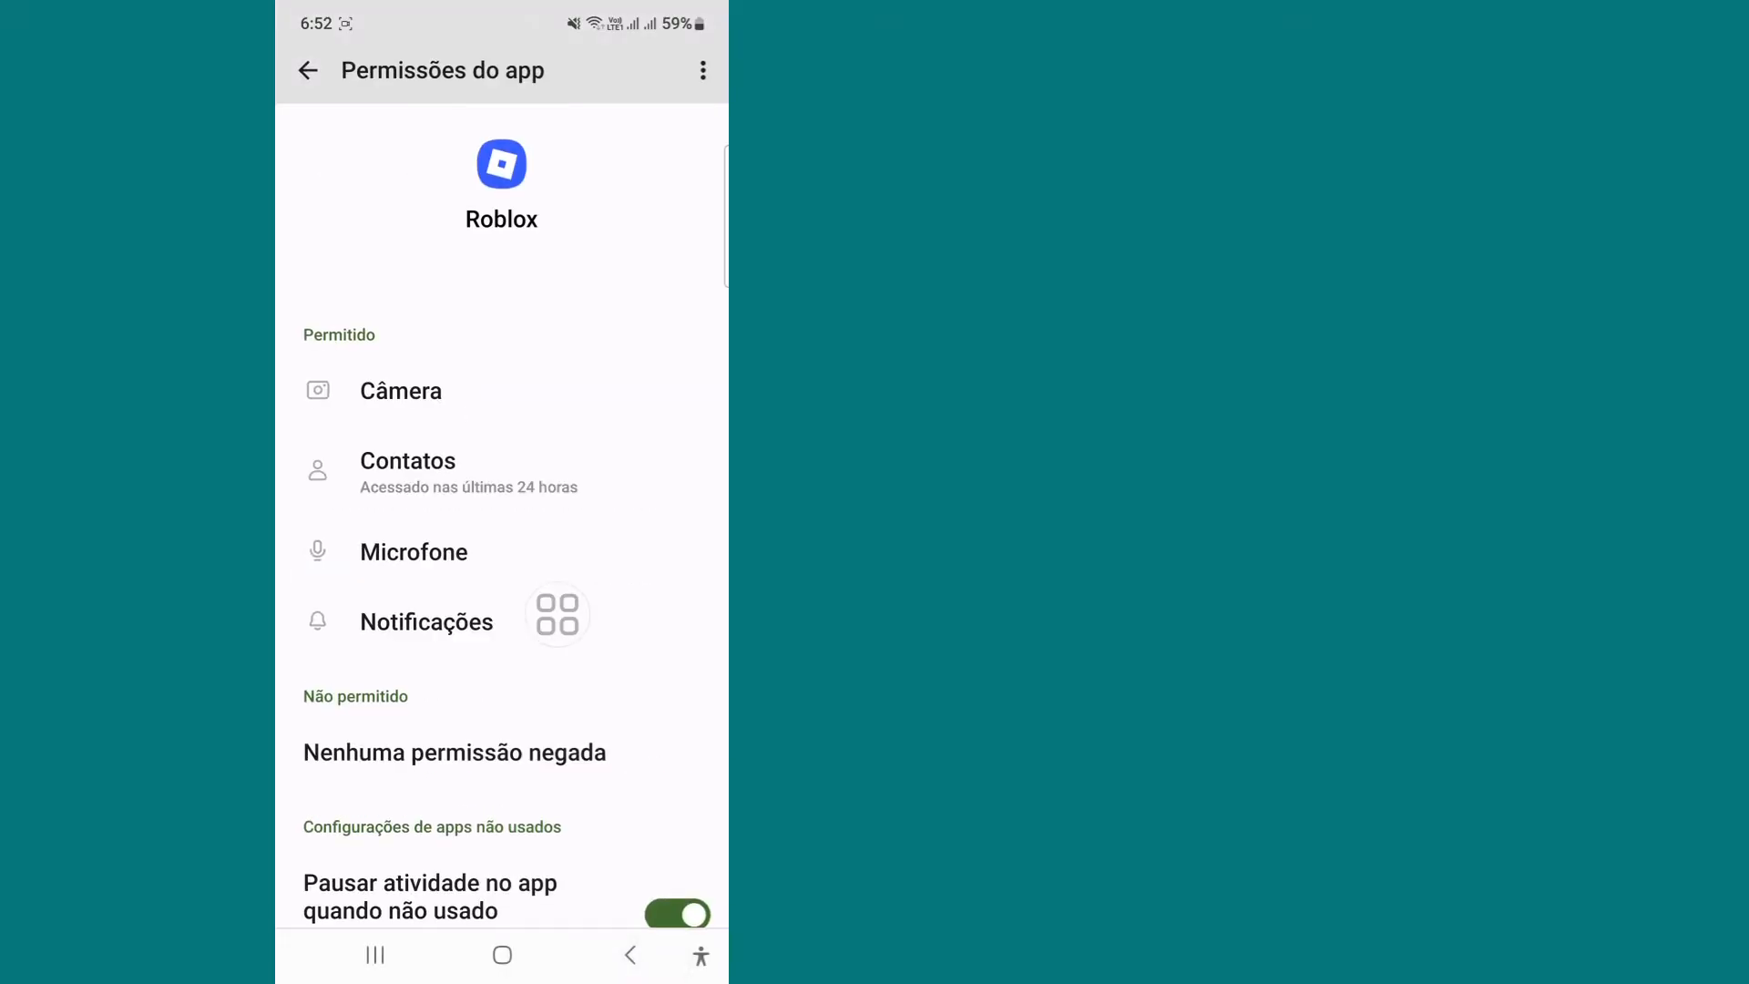
pyautogui.click(426, 622)
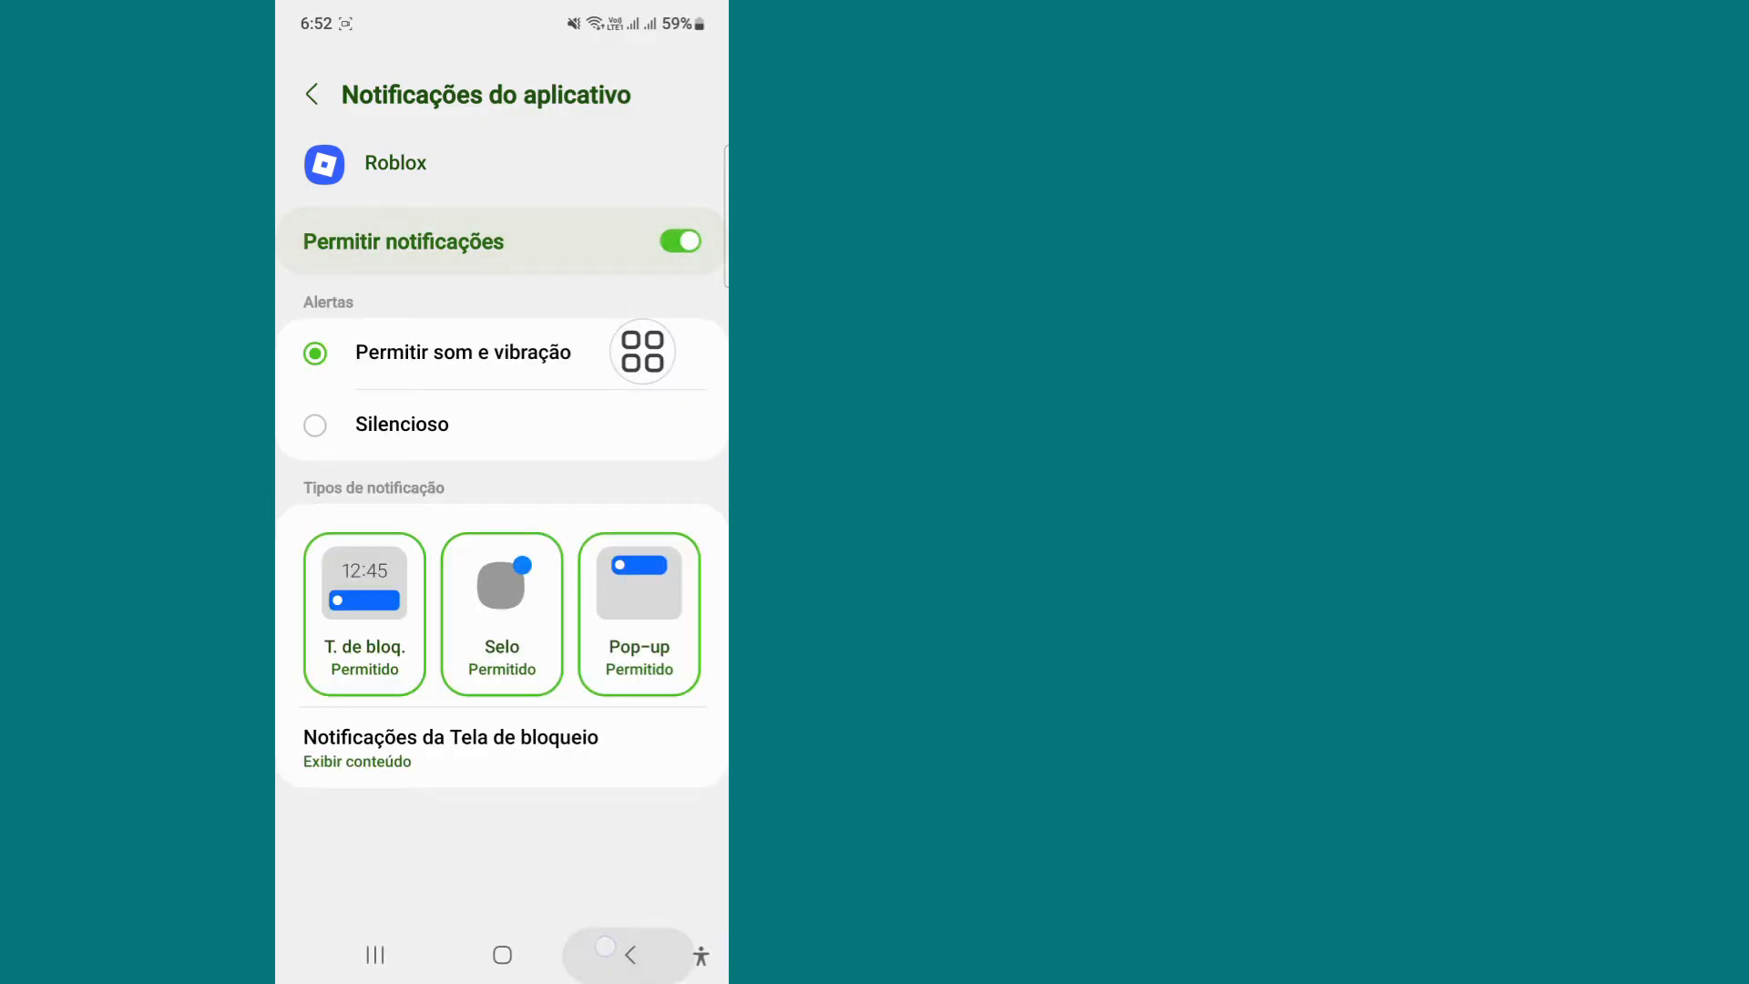
pyautogui.click(312, 94)
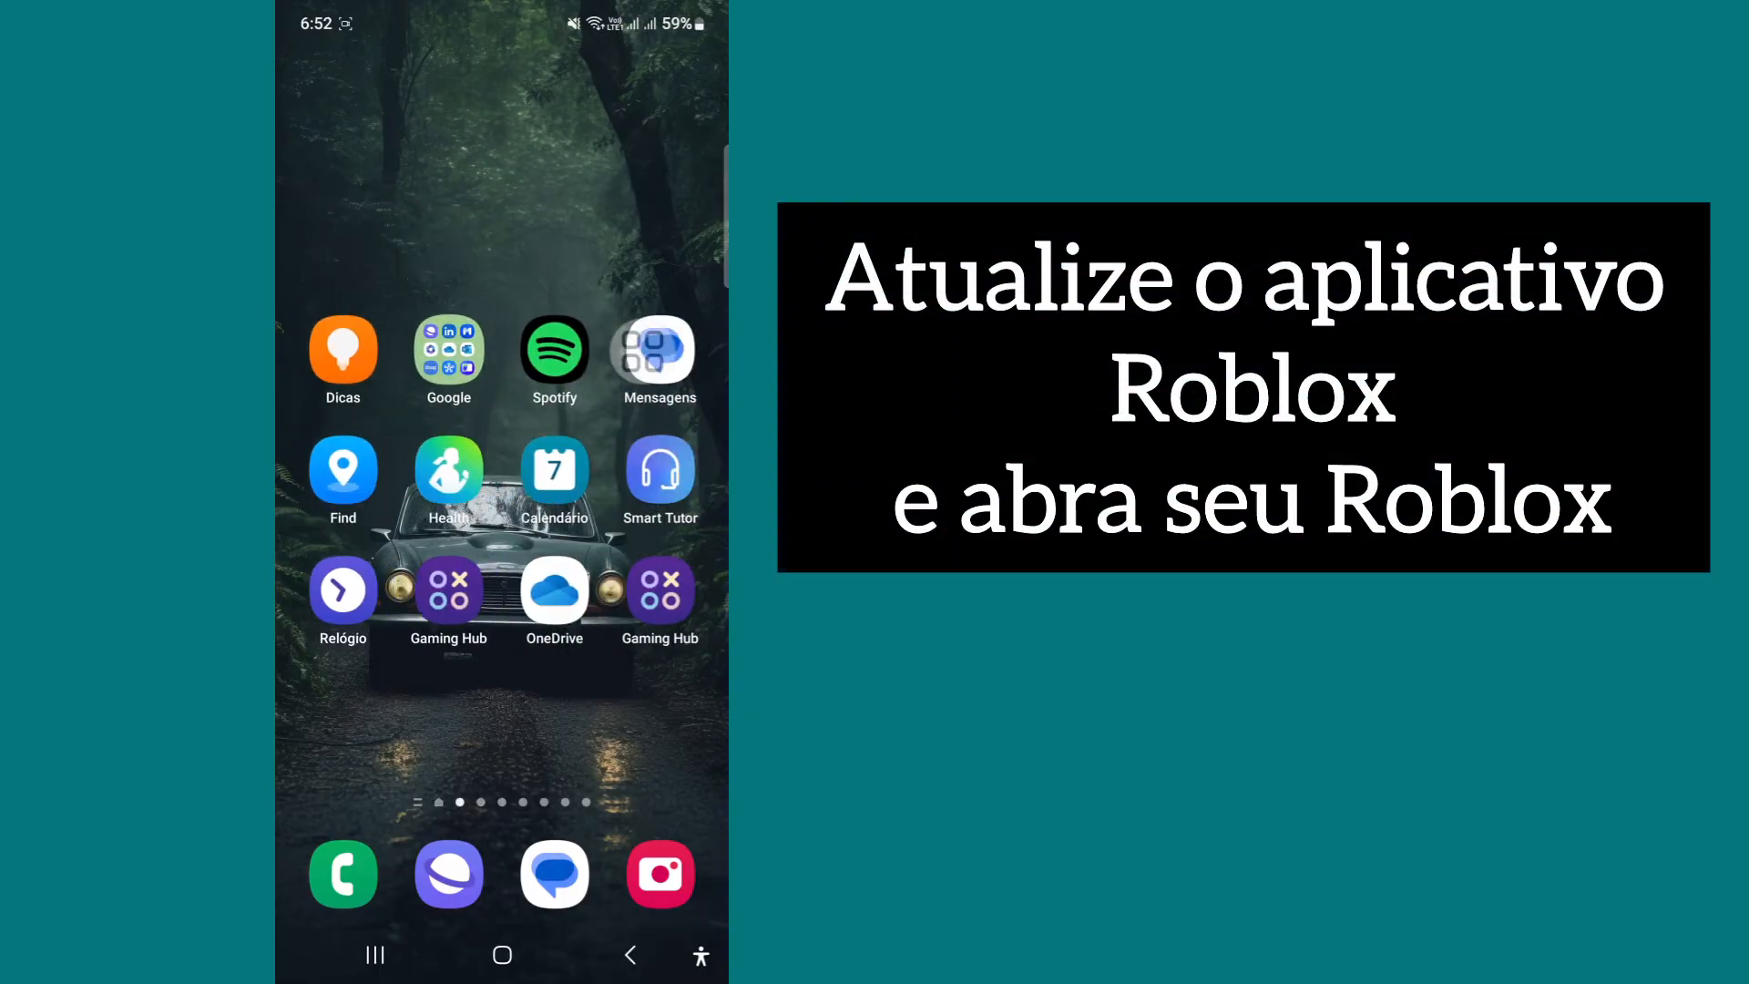
# Search 'roblox' in the Play Store, confirm it is installed, and launch it
pyautogui.hscroll(-3)
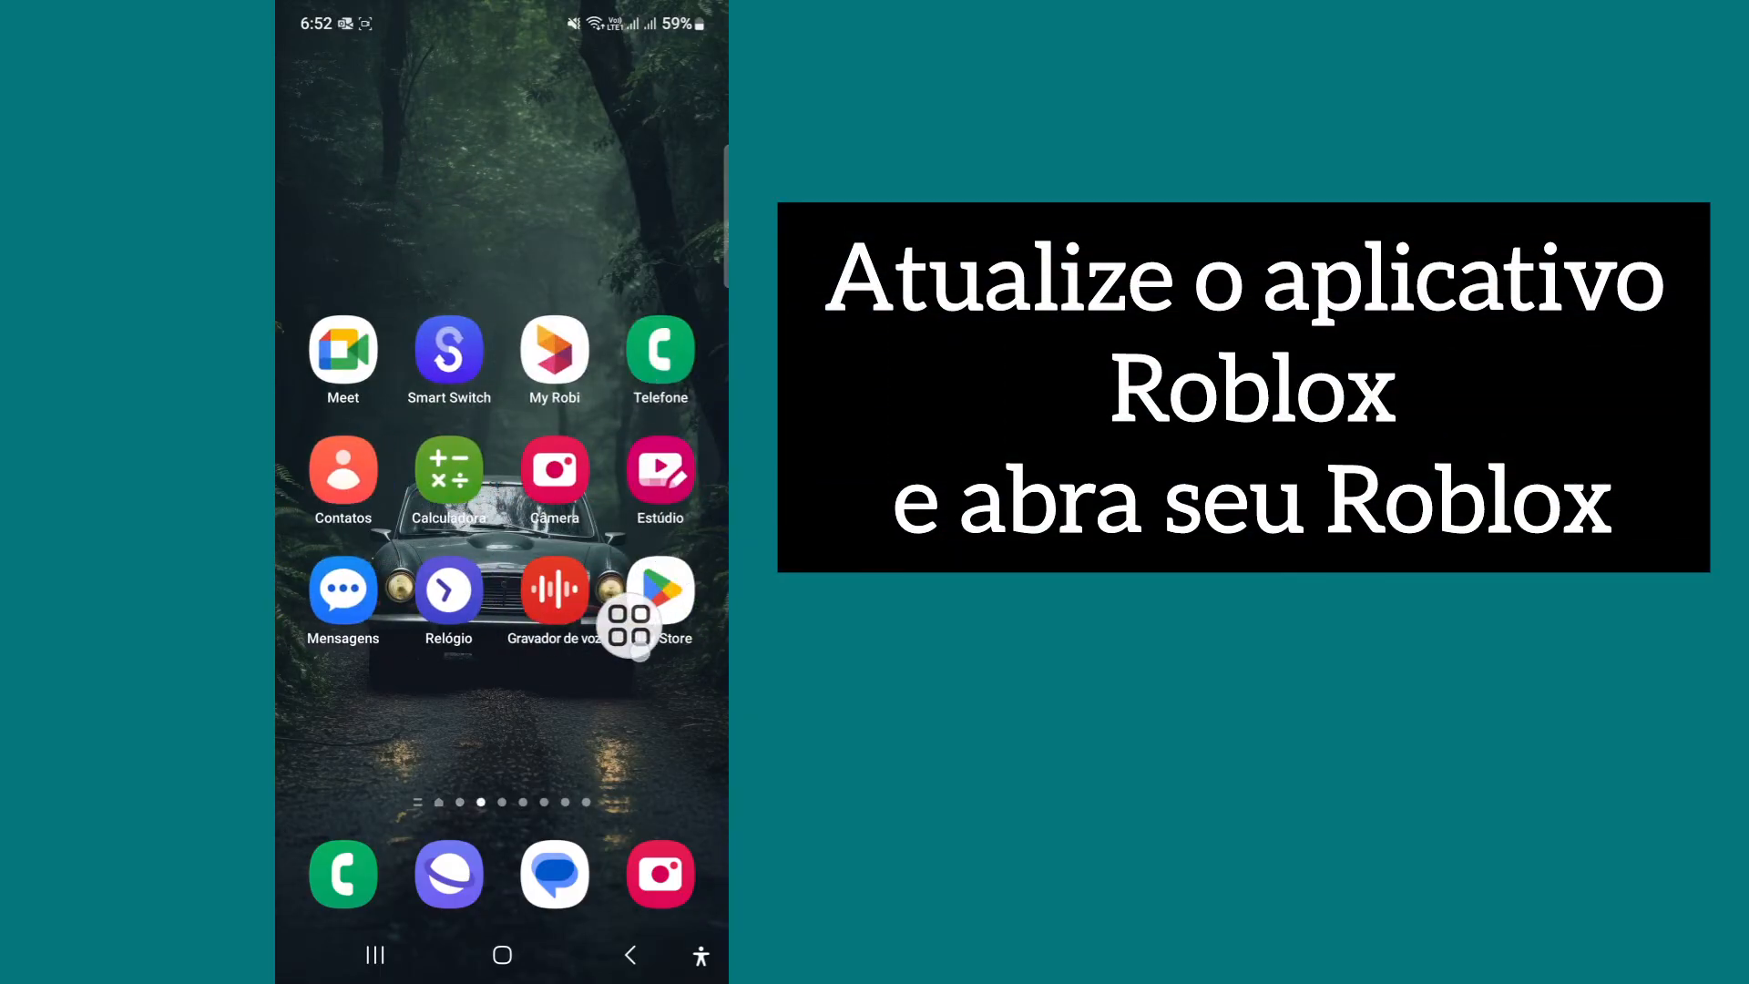
pyautogui.click(660, 591)
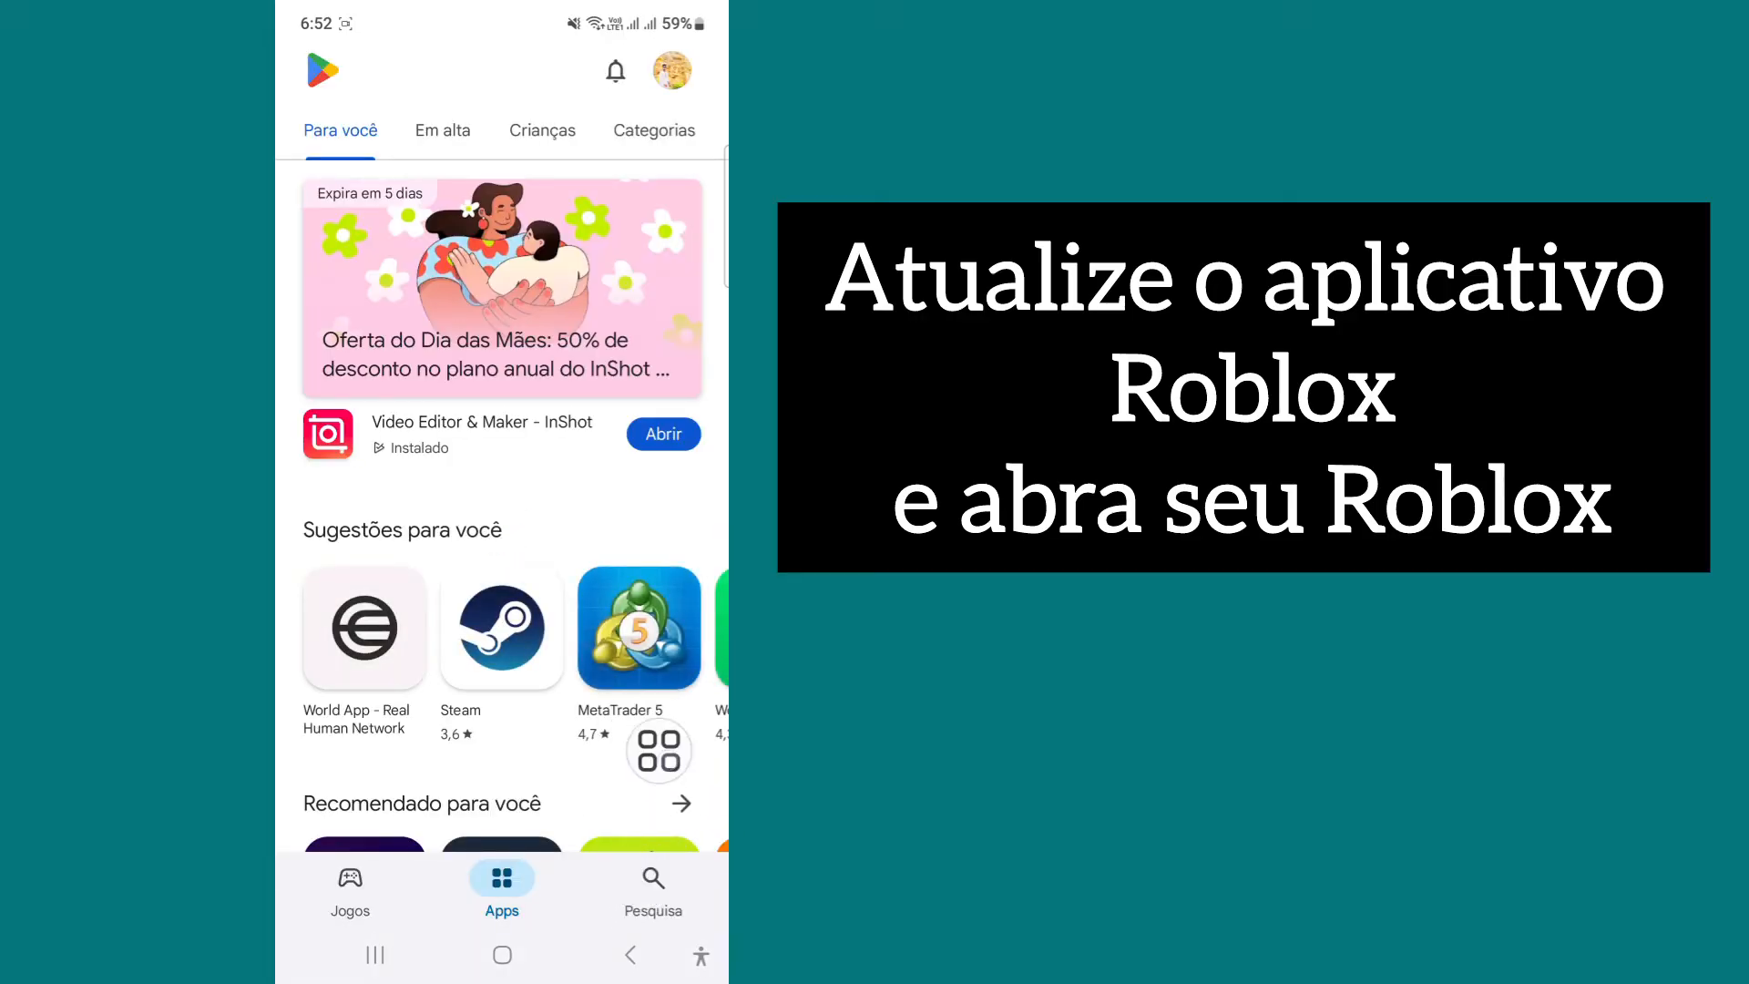
pyautogui.click(653, 878)
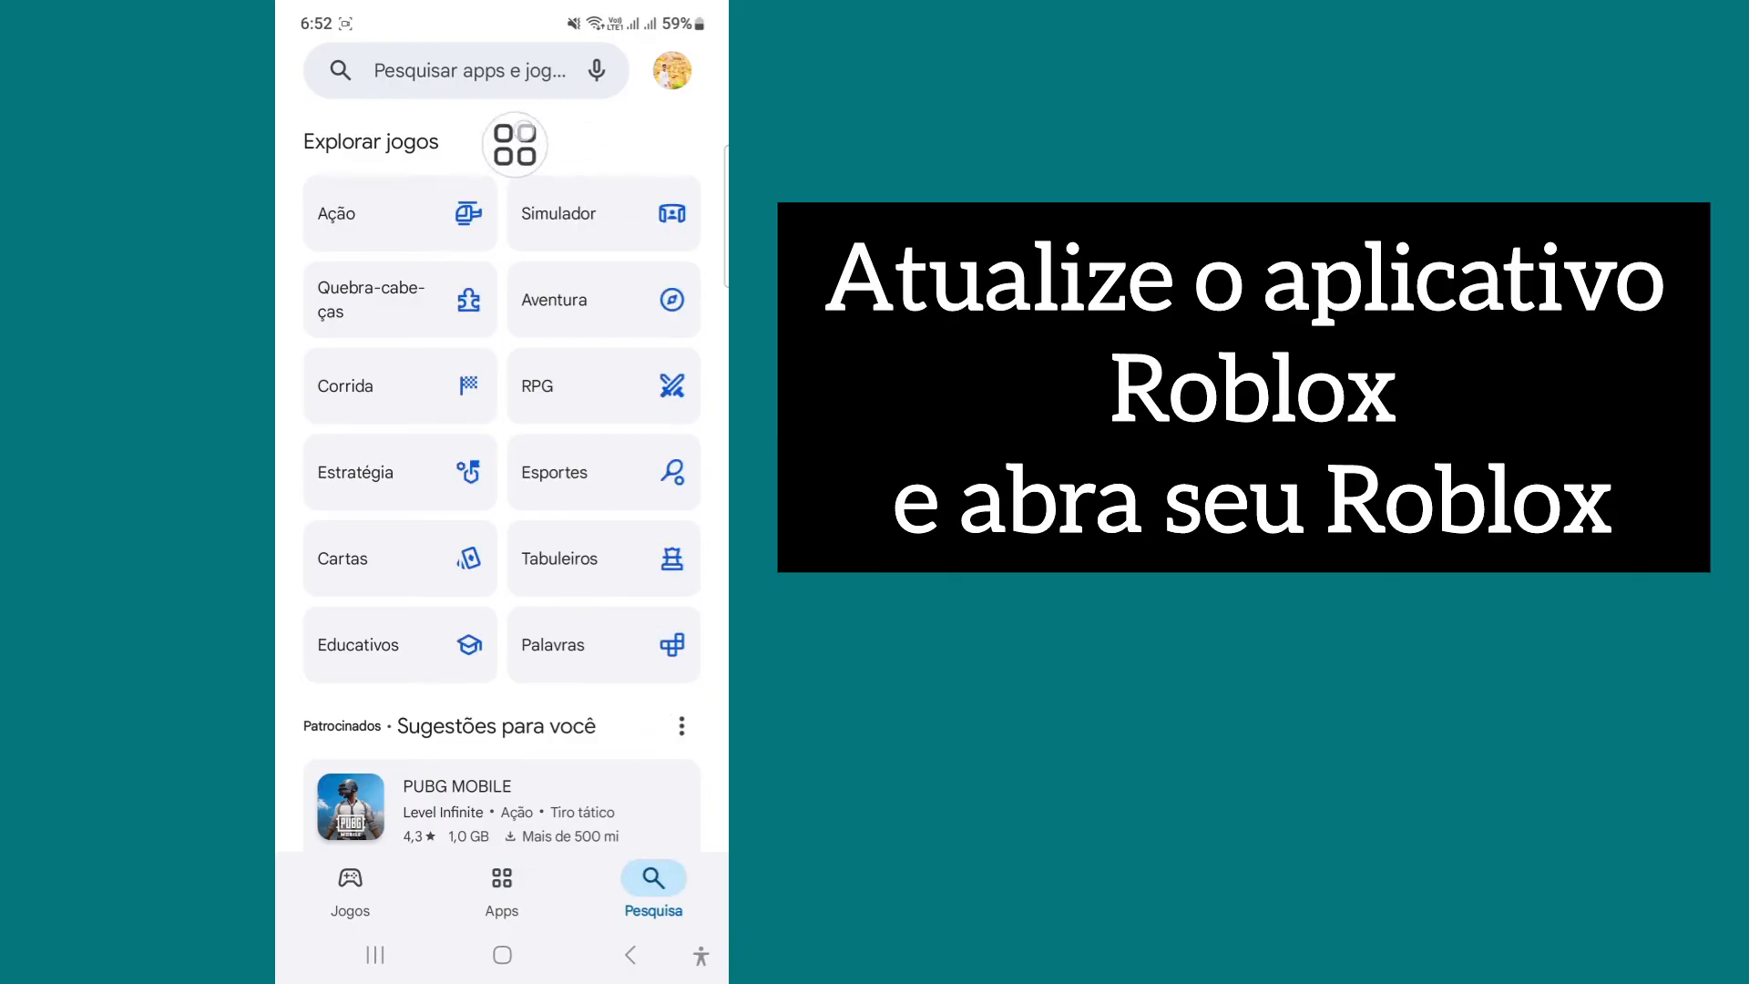
pyautogui.write('roblox')
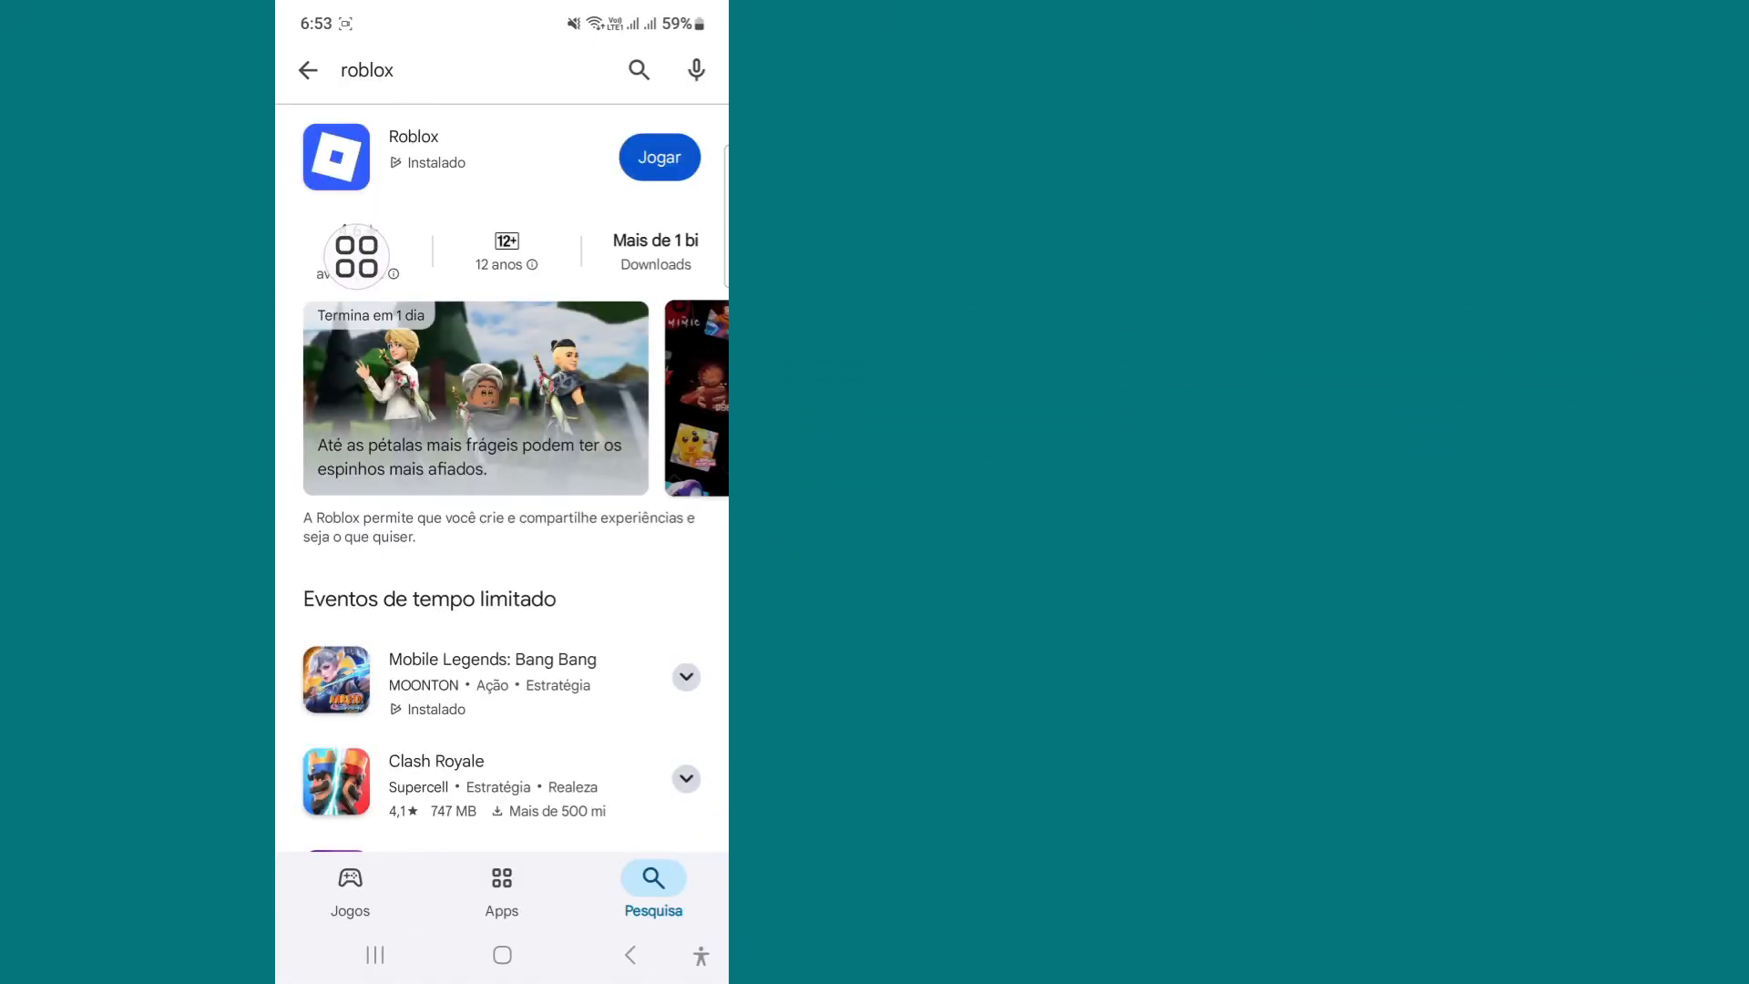
pyautogui.click(413, 155)
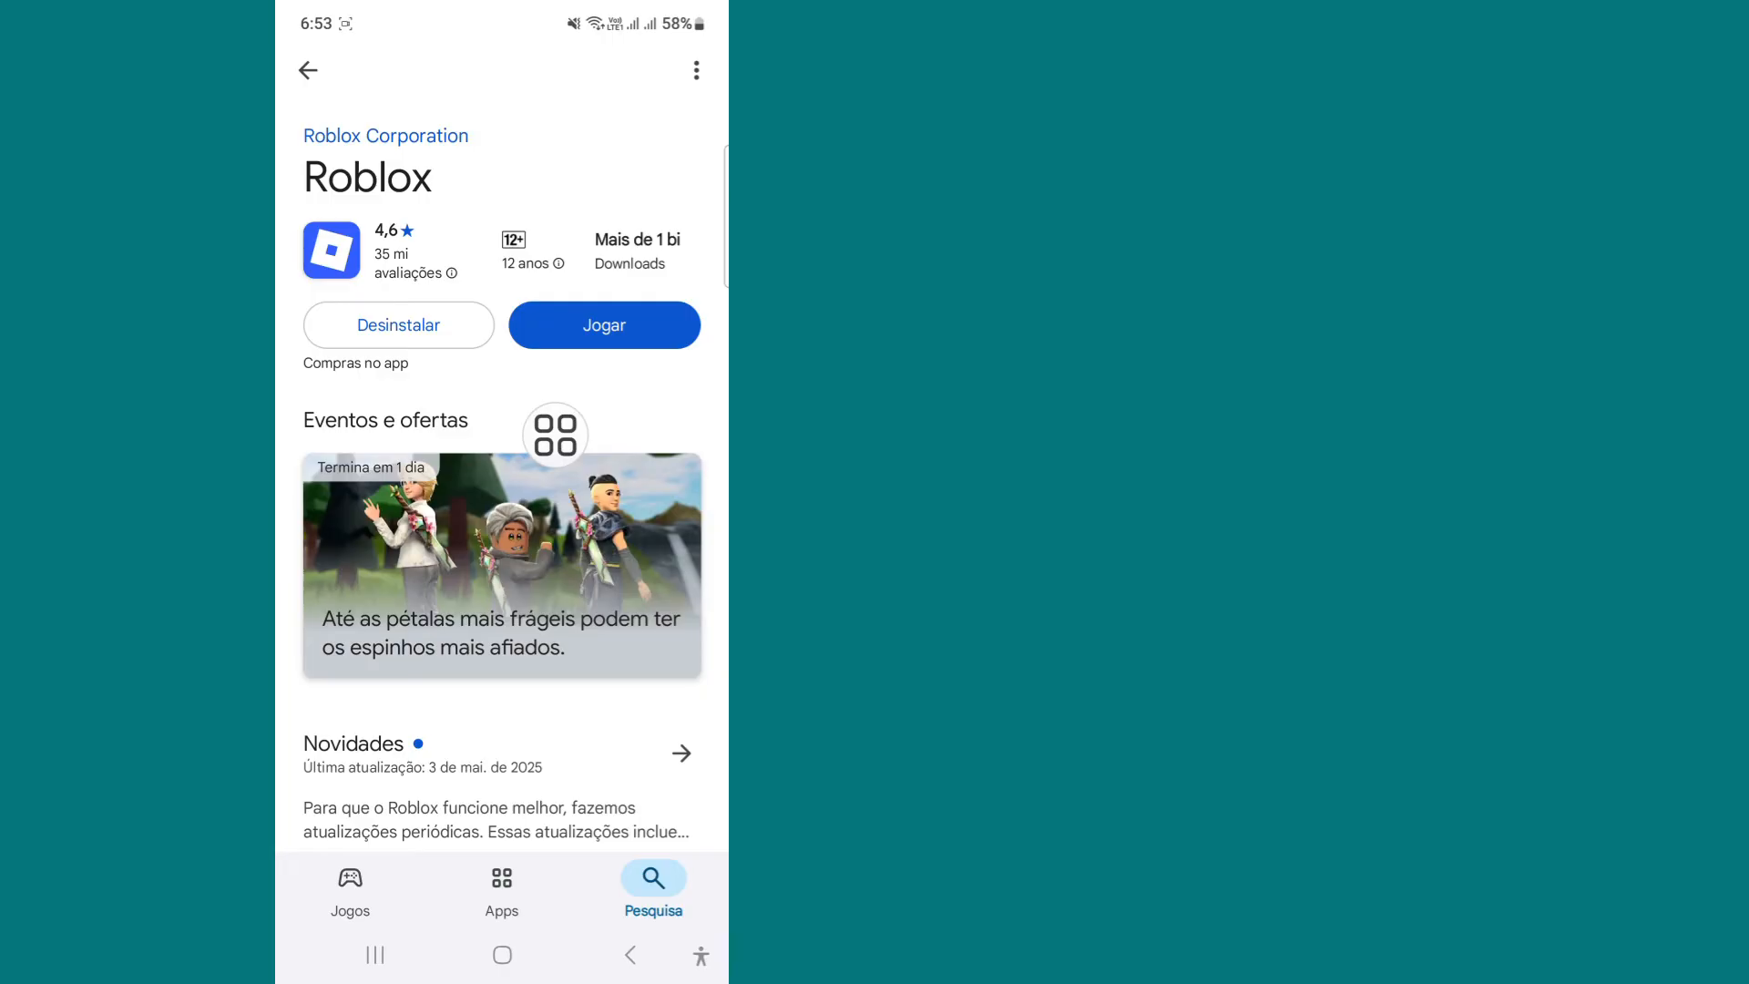
pyautogui.click(603, 326)
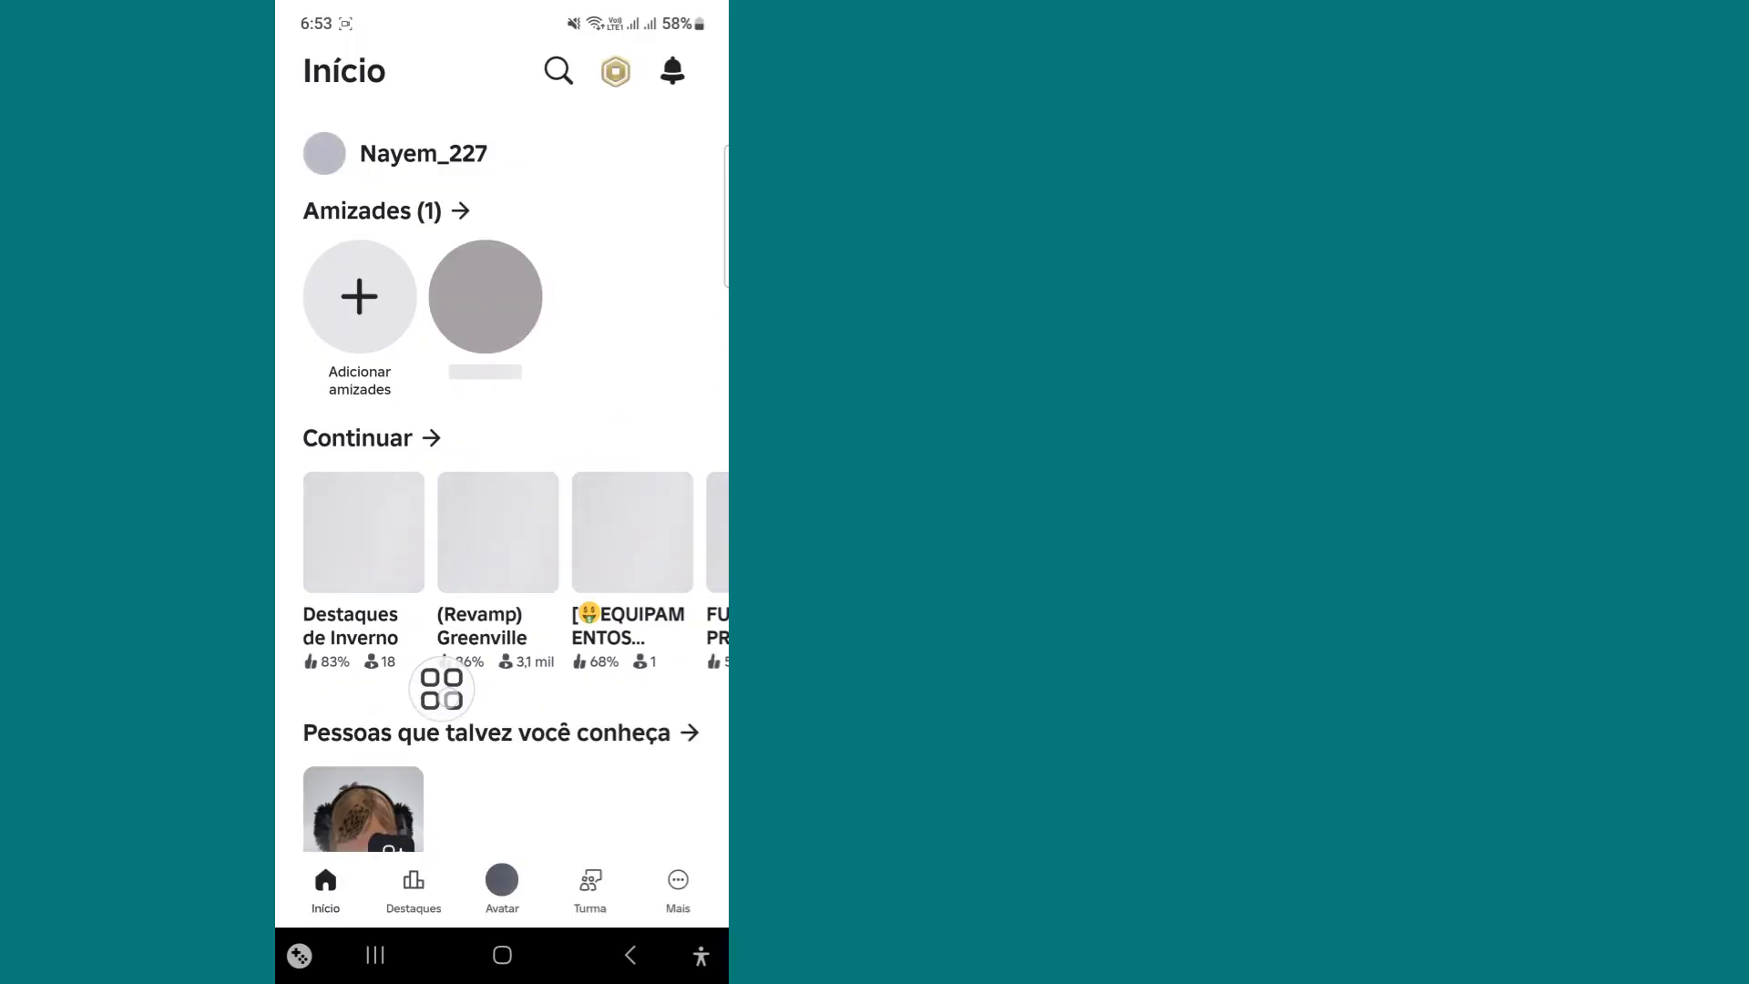
# Go through Roblox's Mais tab and open Configurações
pyautogui.scroll(-3)
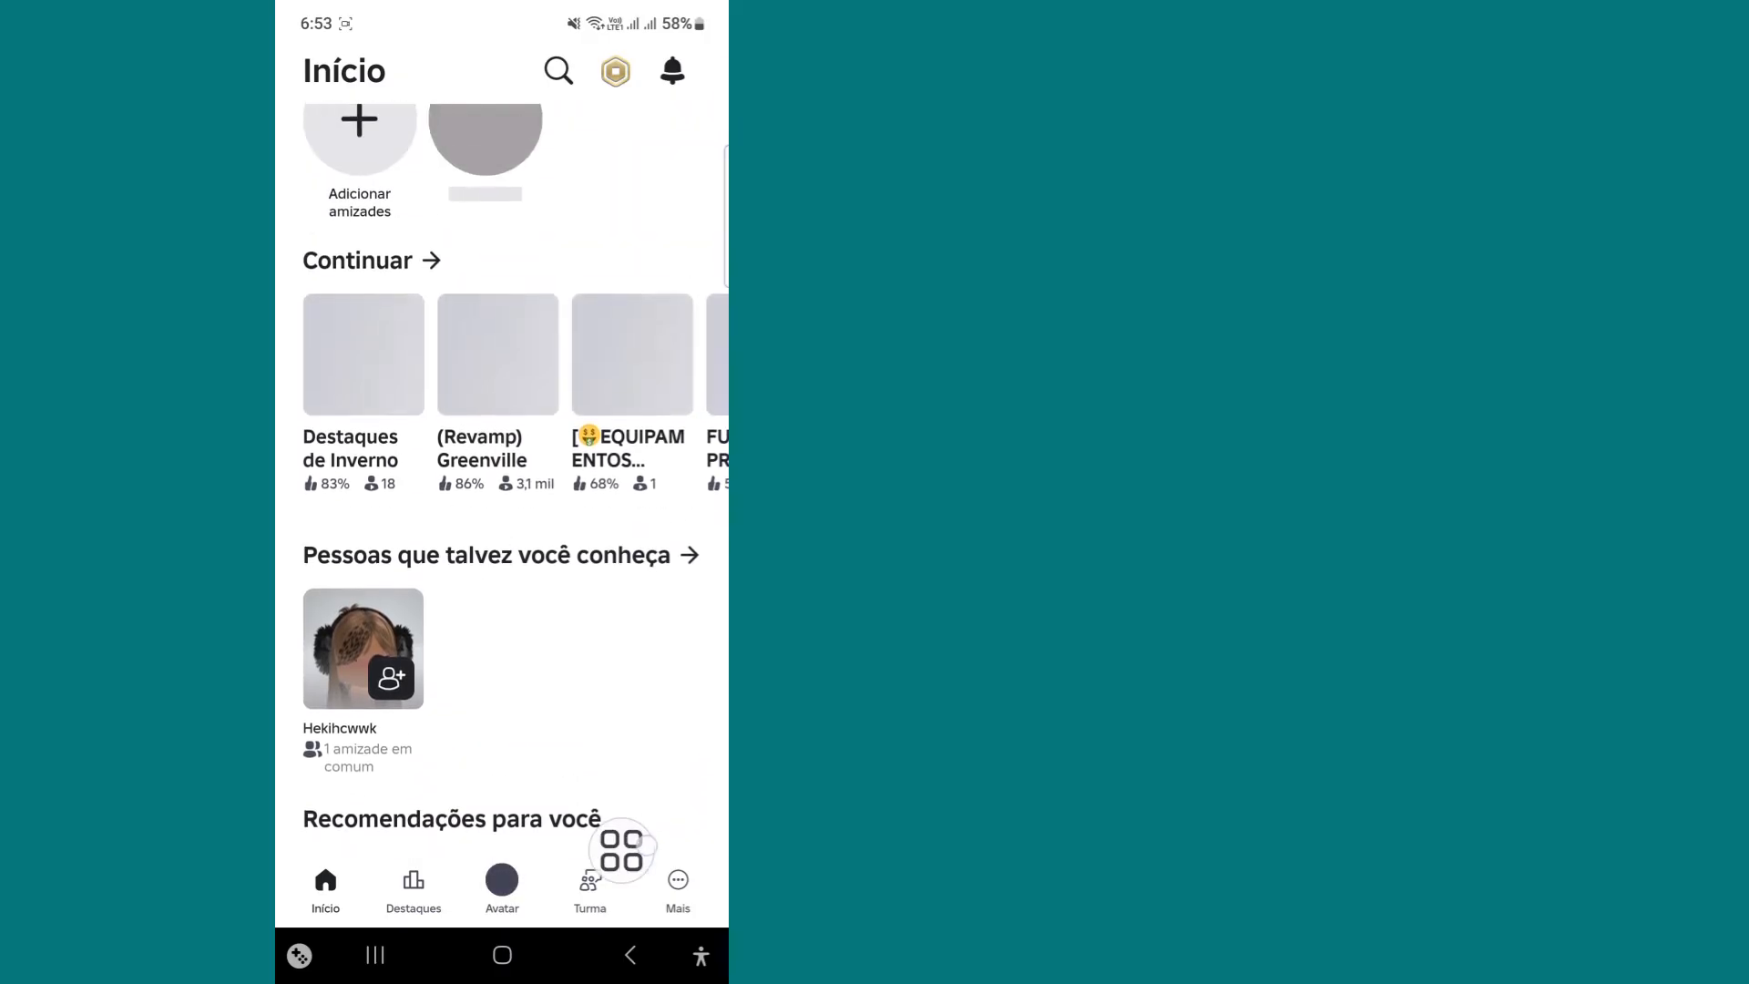
pyautogui.click(677, 880)
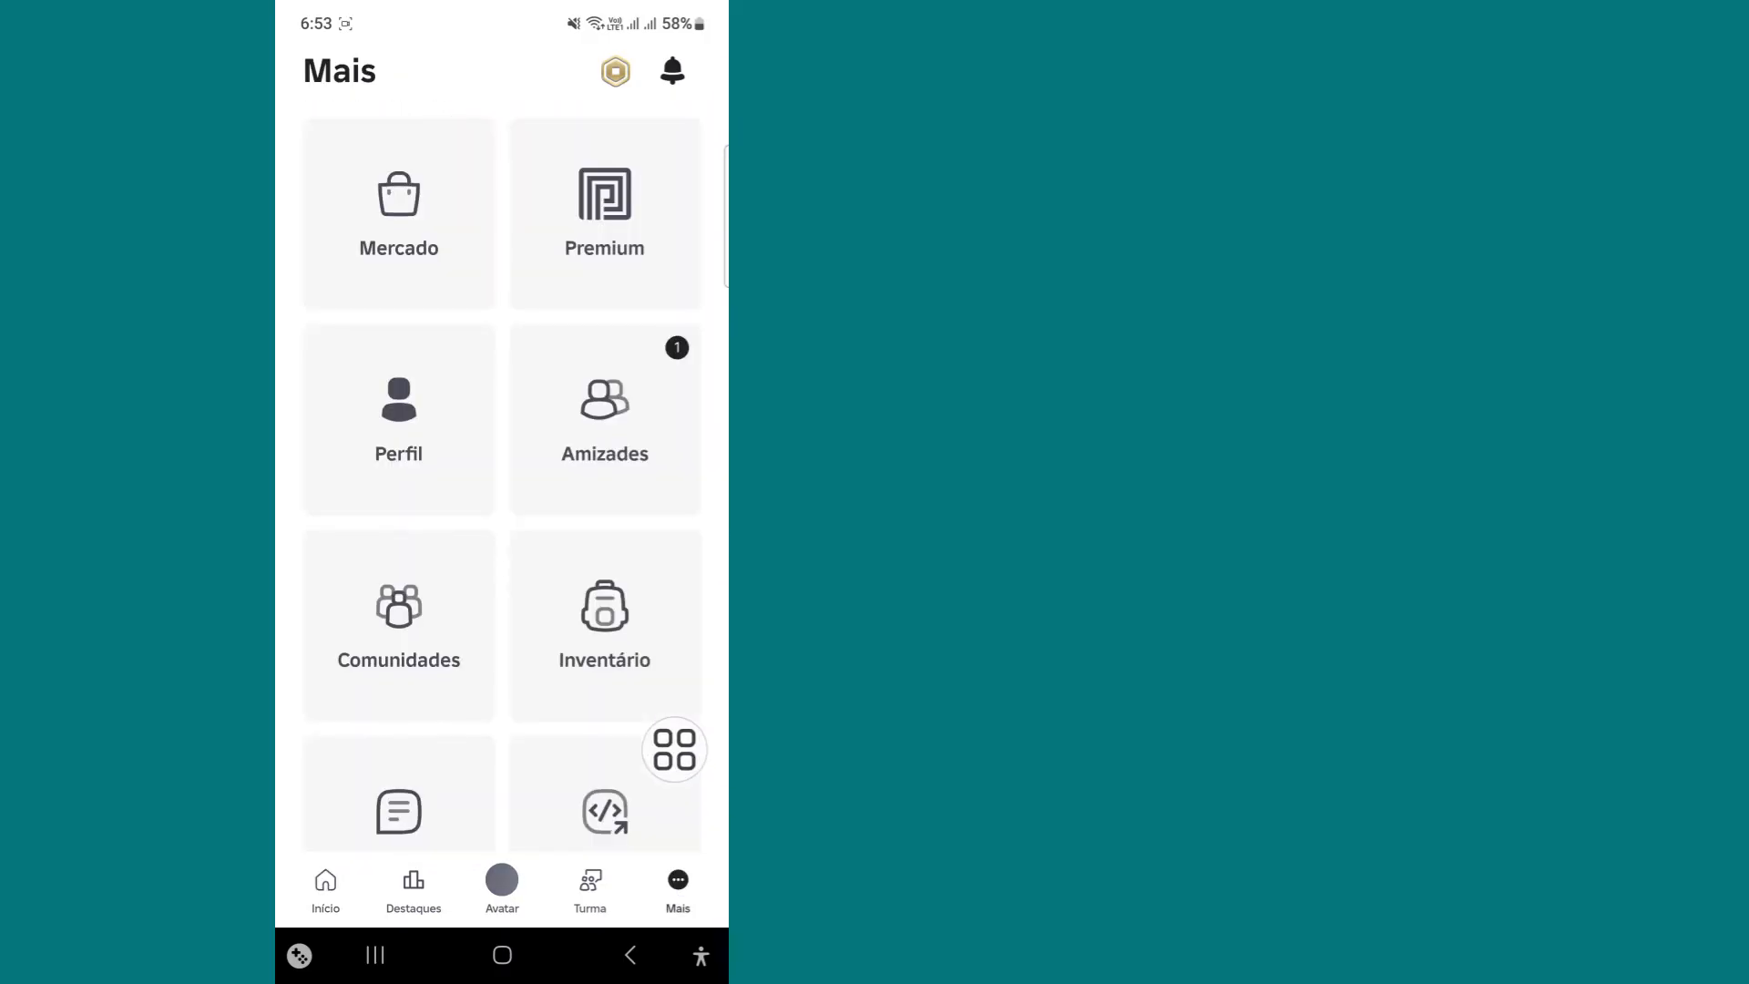
pyautogui.scroll(-3)
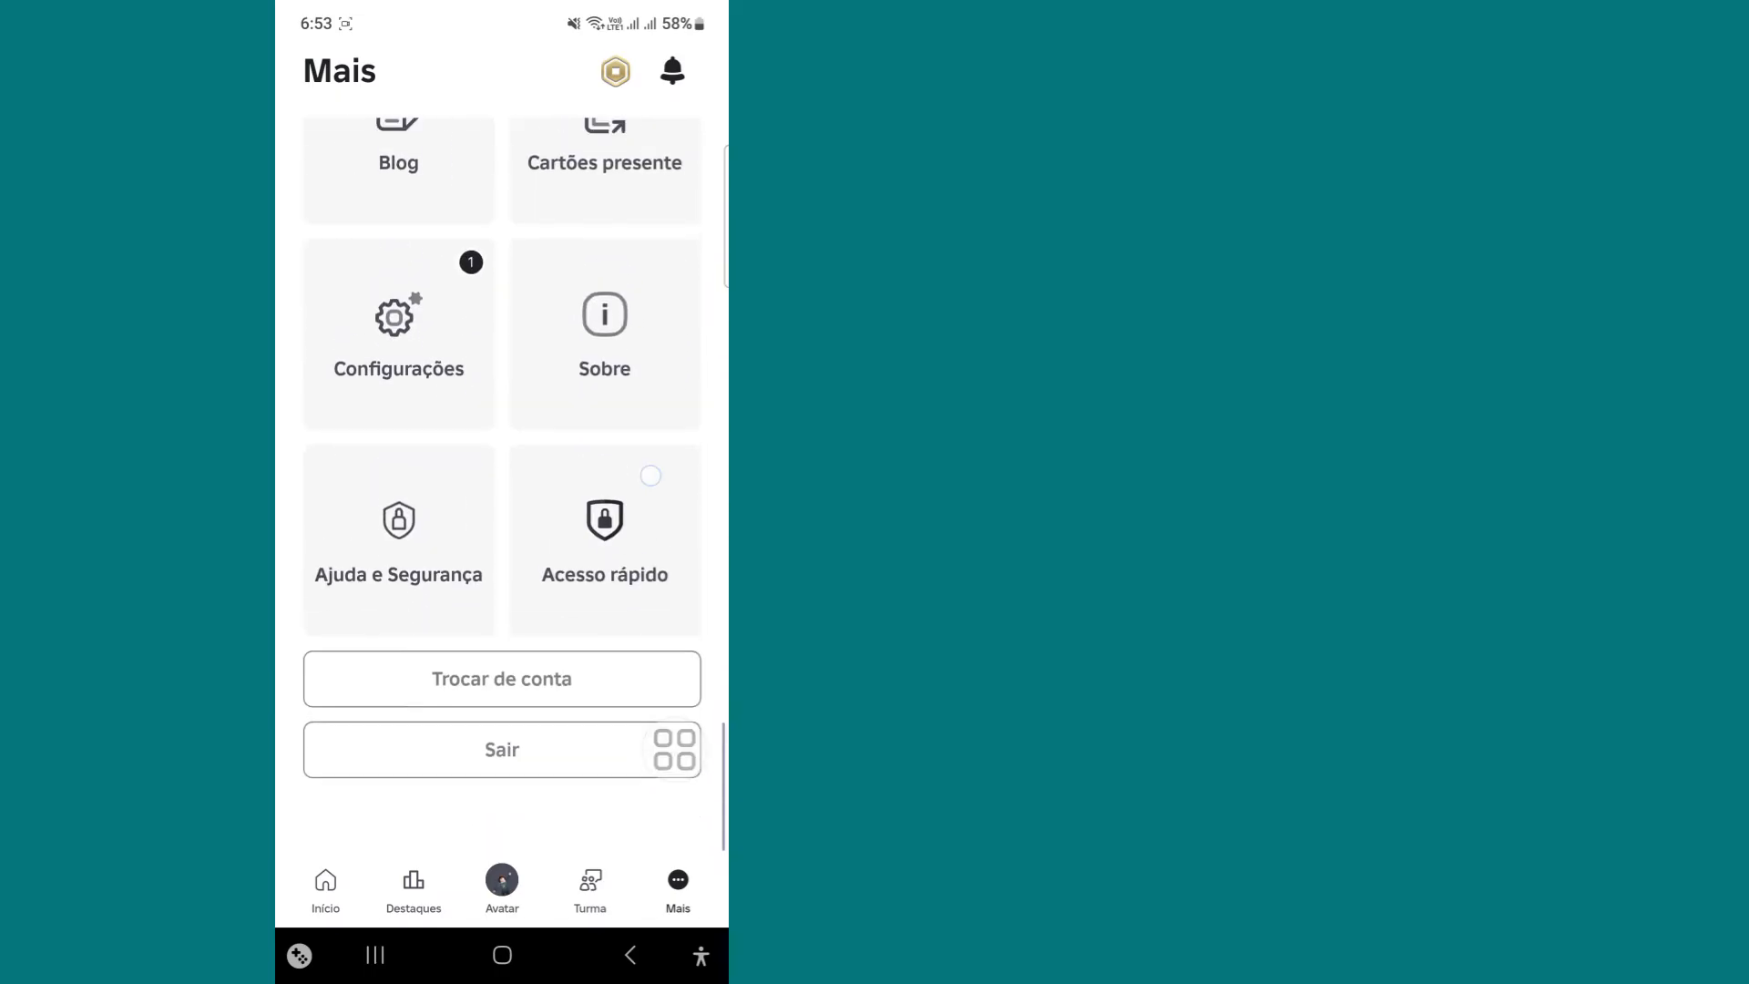
pyautogui.scroll(-3)
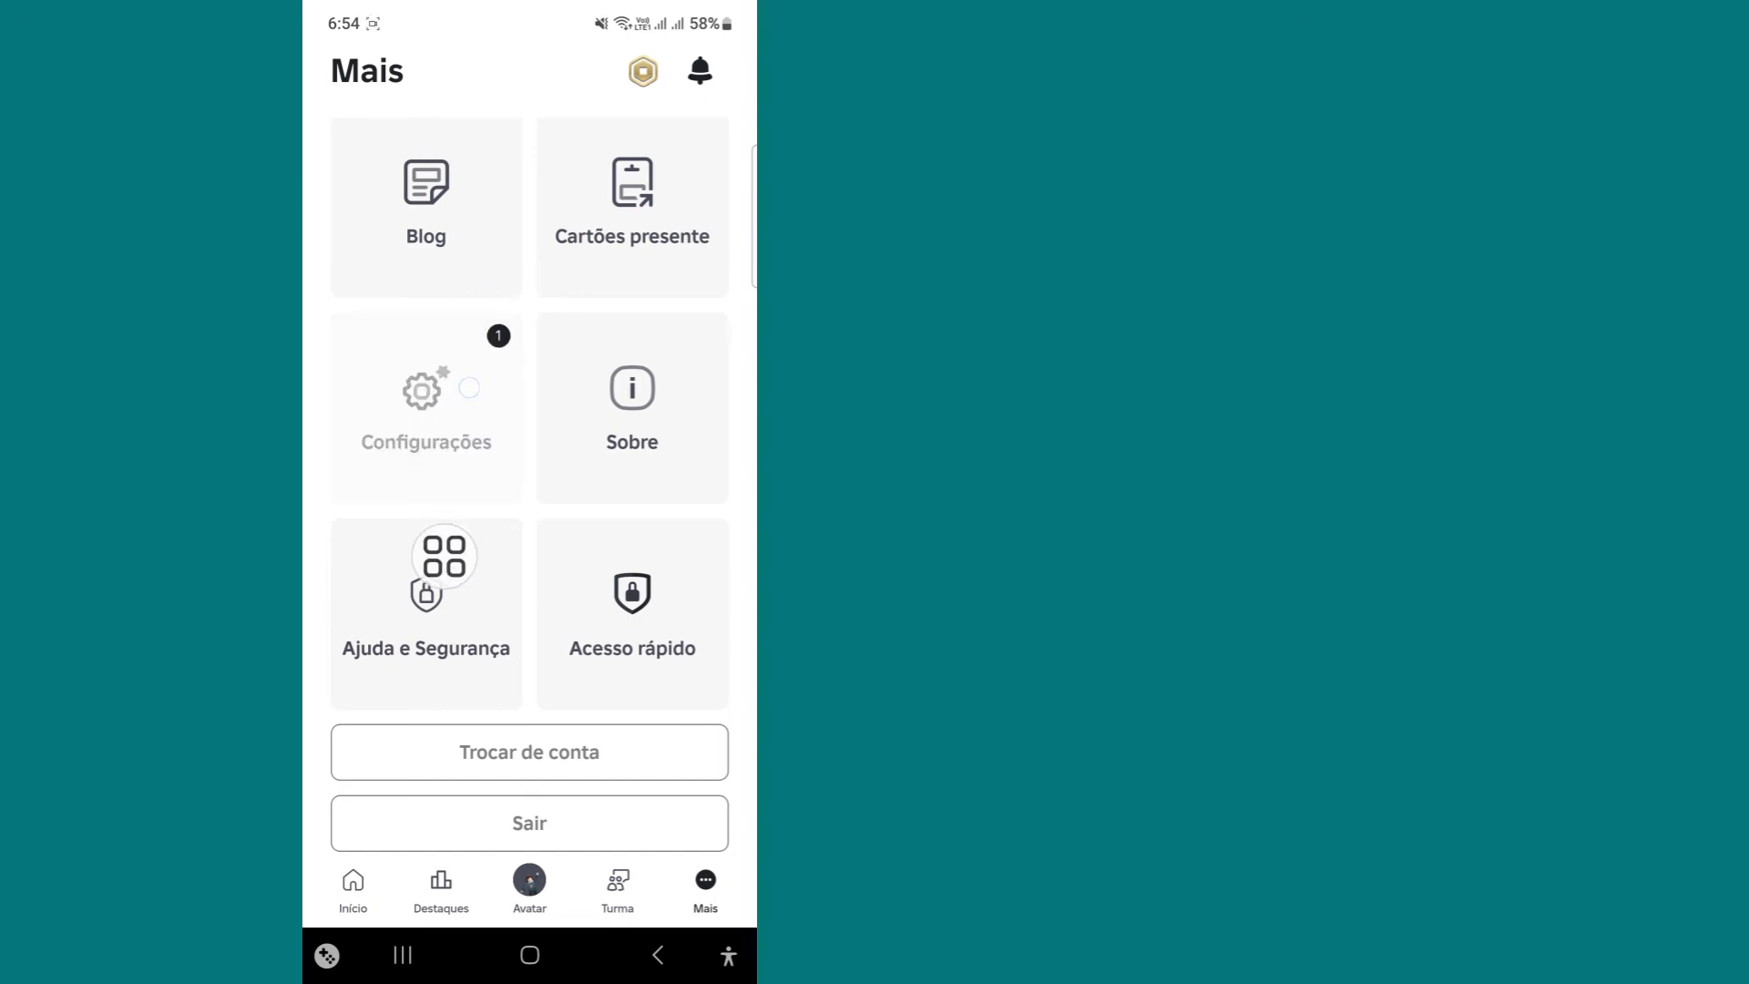
pyautogui.click(425, 411)
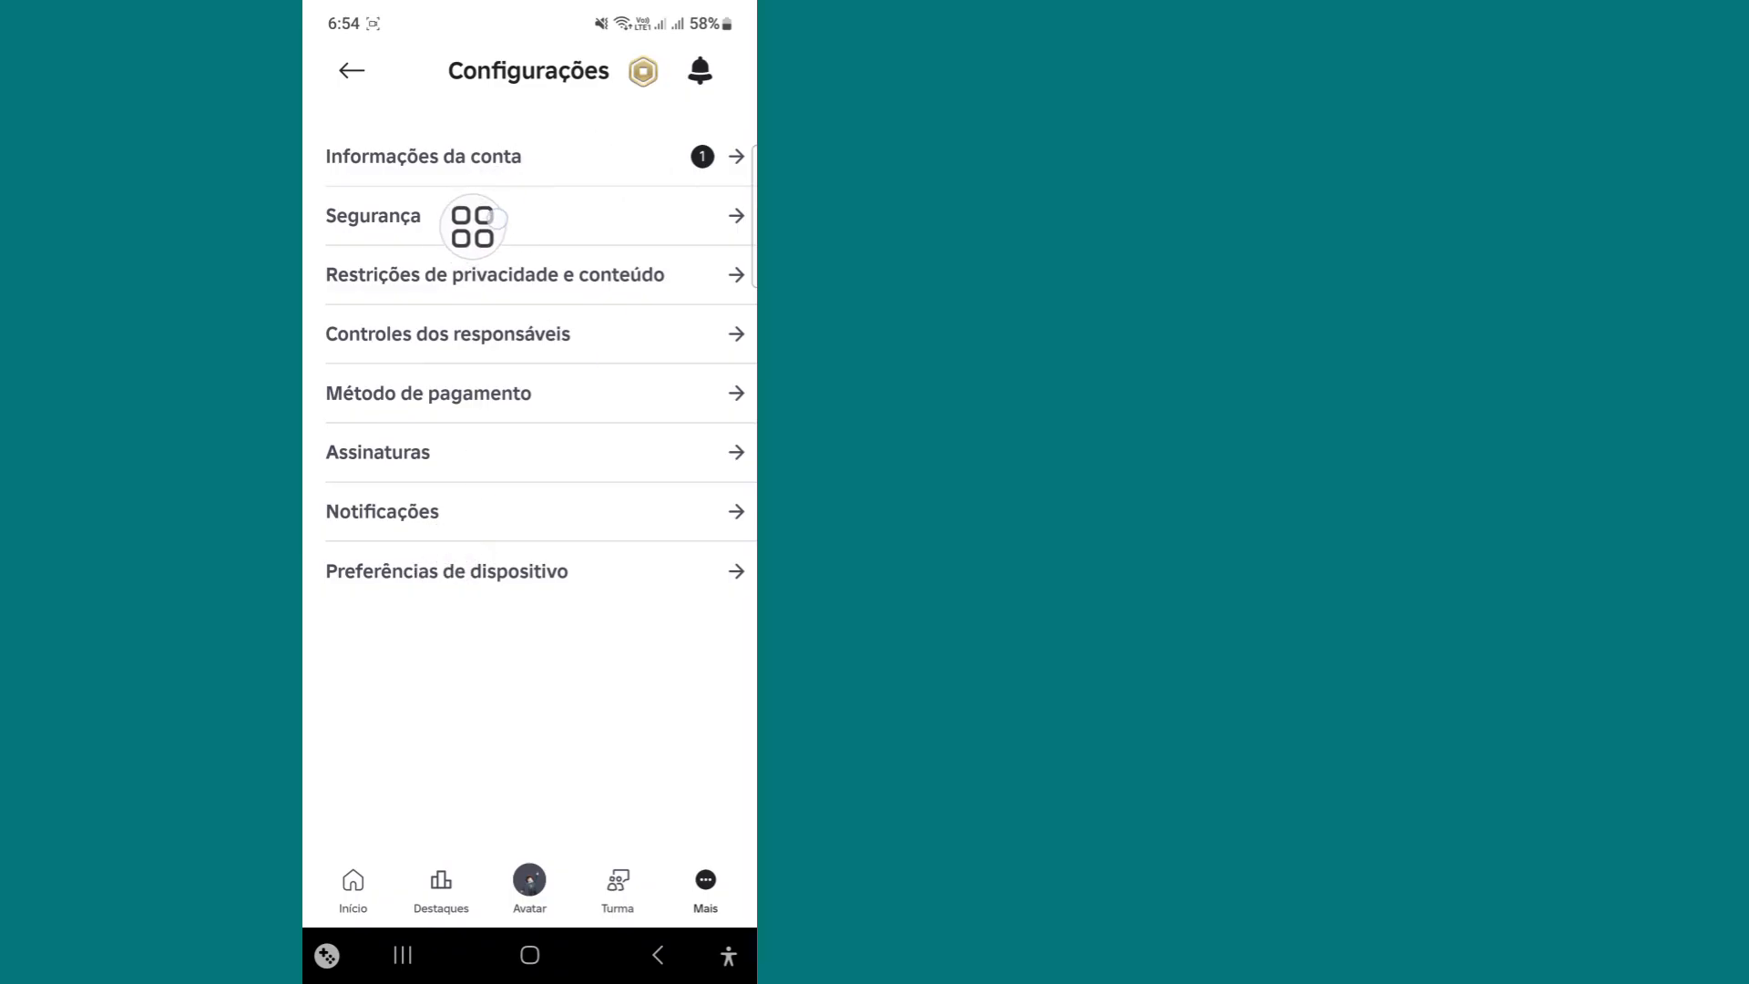
# Open Segurança and toggle E-mail two-step verification, showing the E-mail obrigatório notice
pyautogui.click(370, 216)
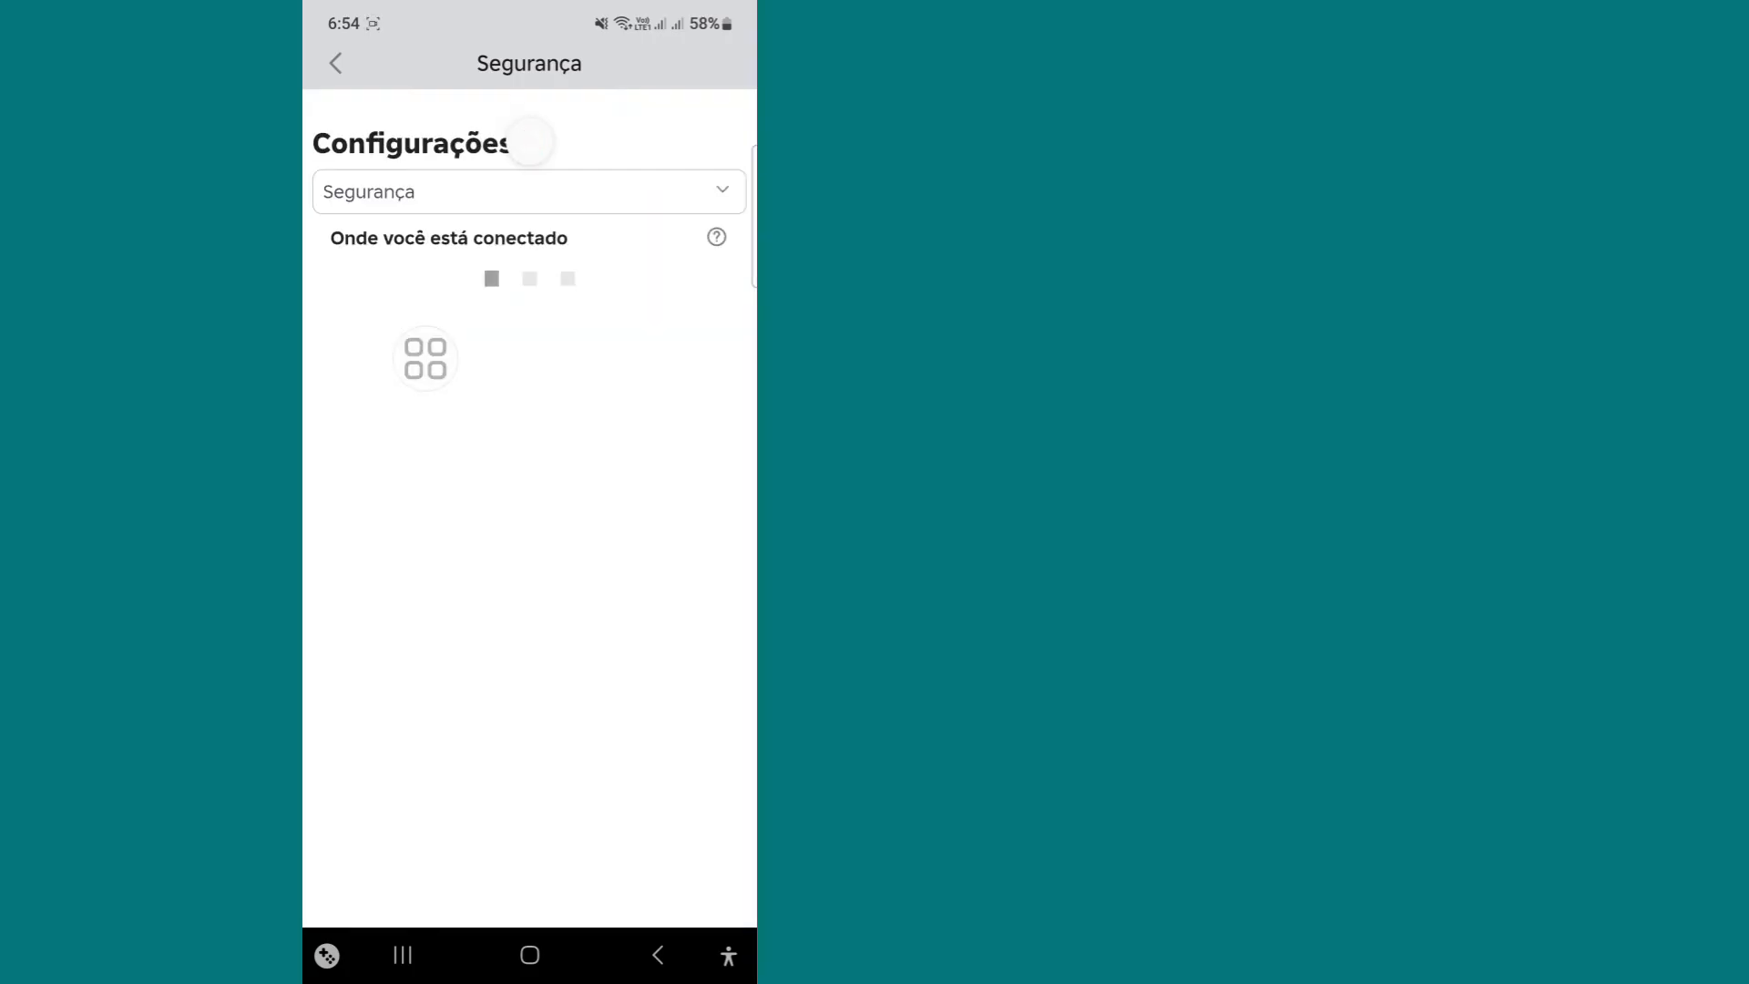
pyautogui.scroll(-3)
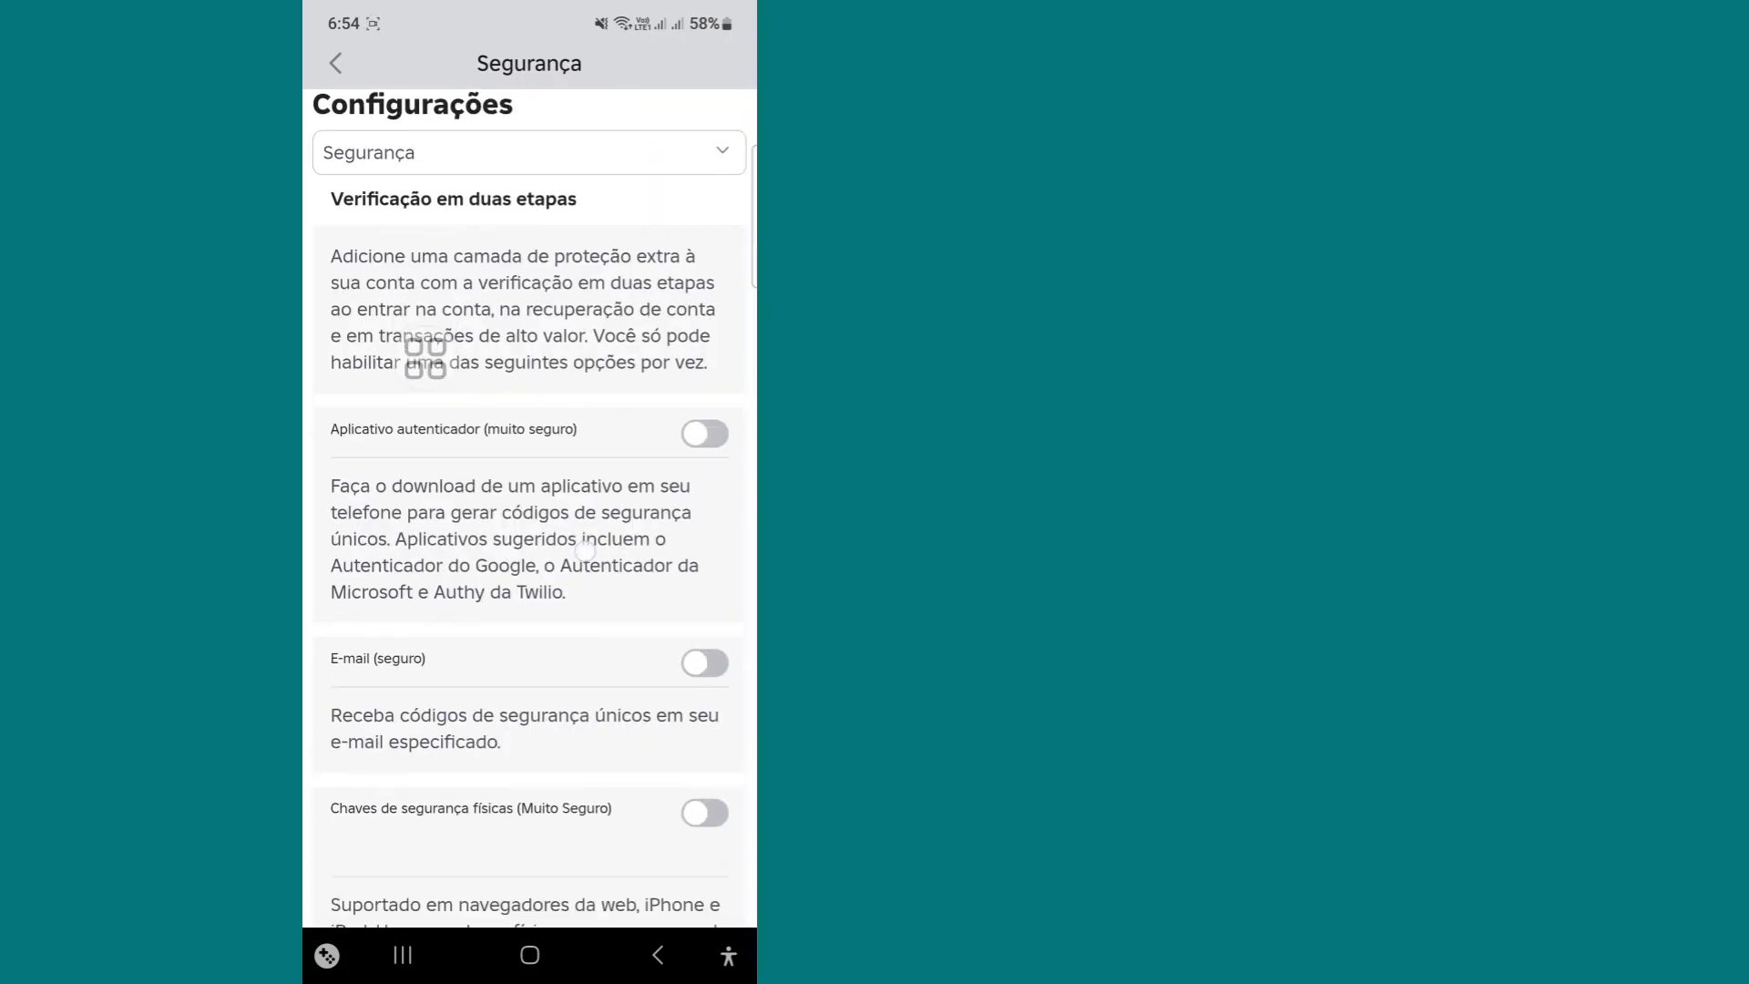
pyautogui.scroll(-3)
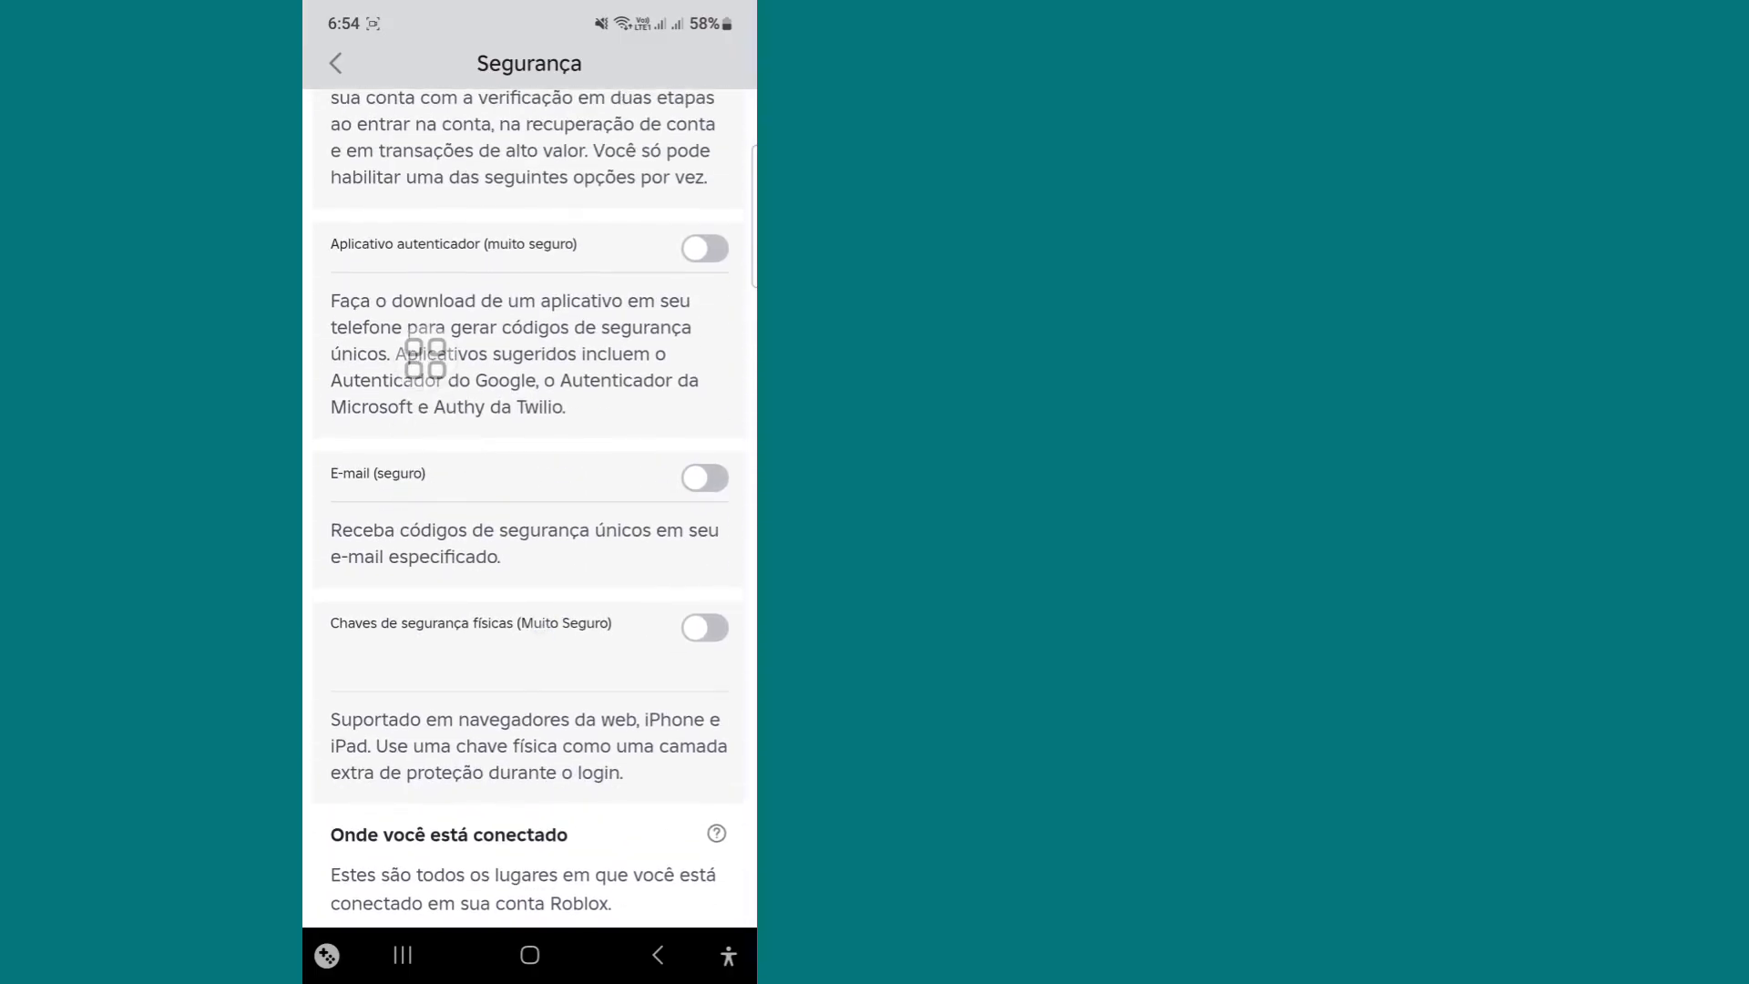
pyautogui.click(704, 478)
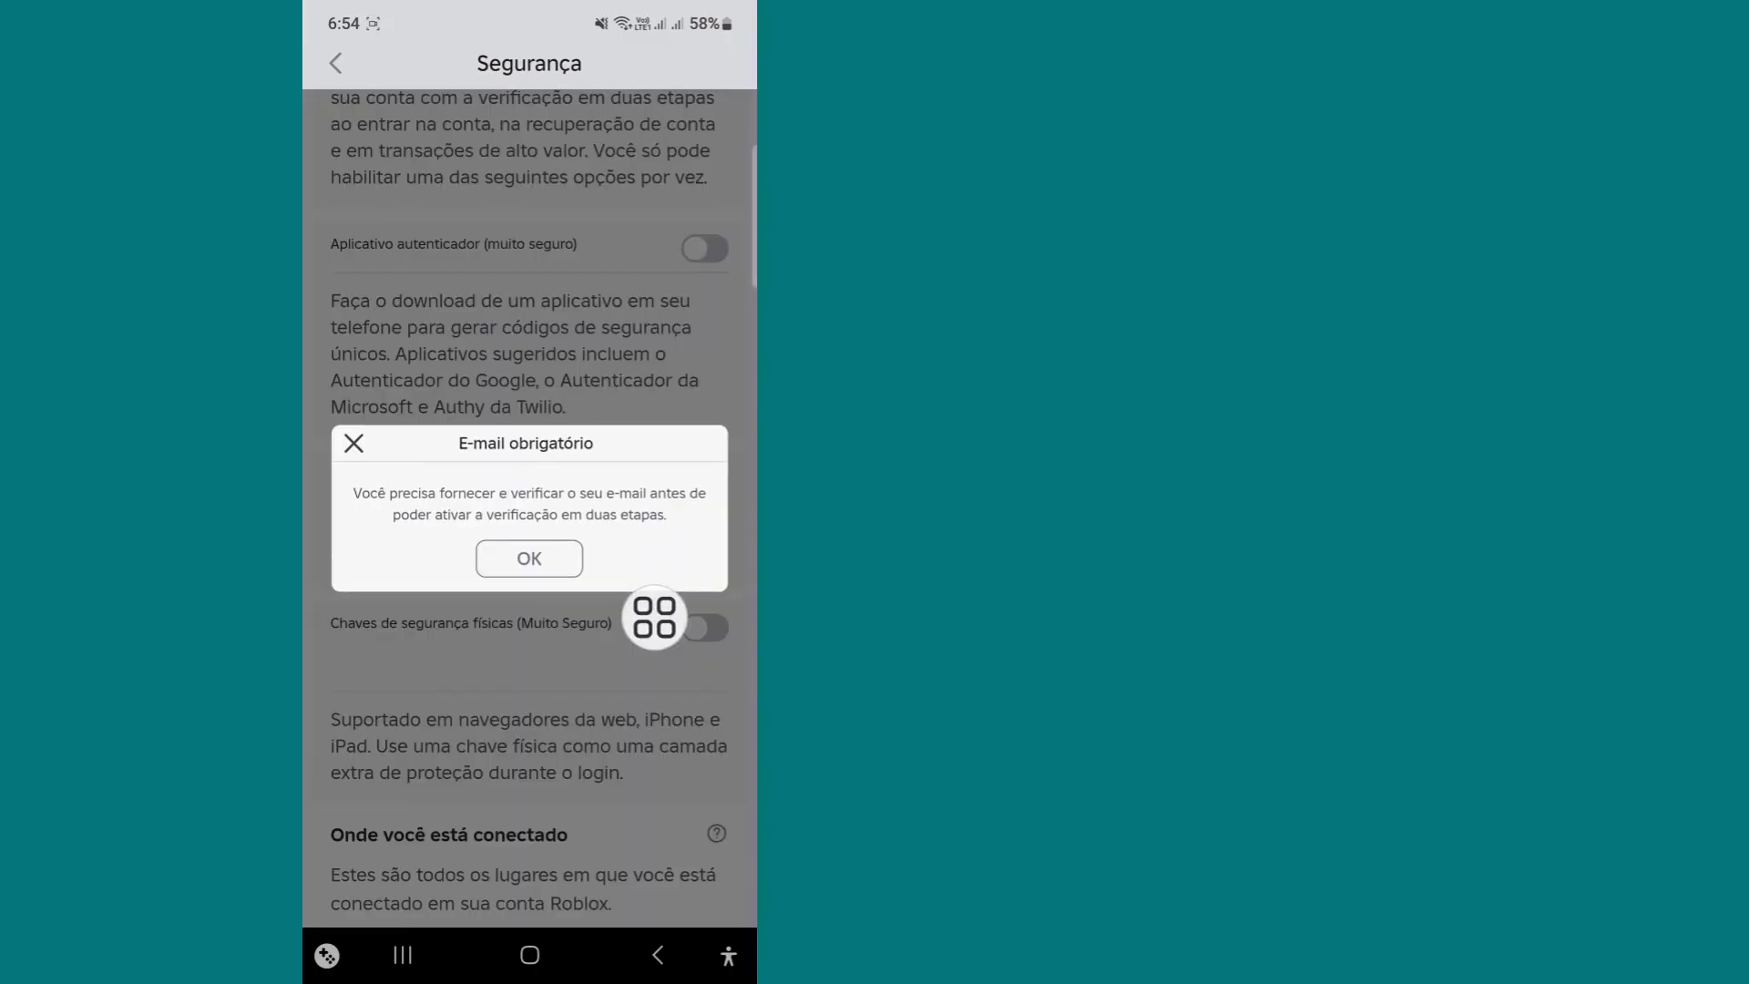